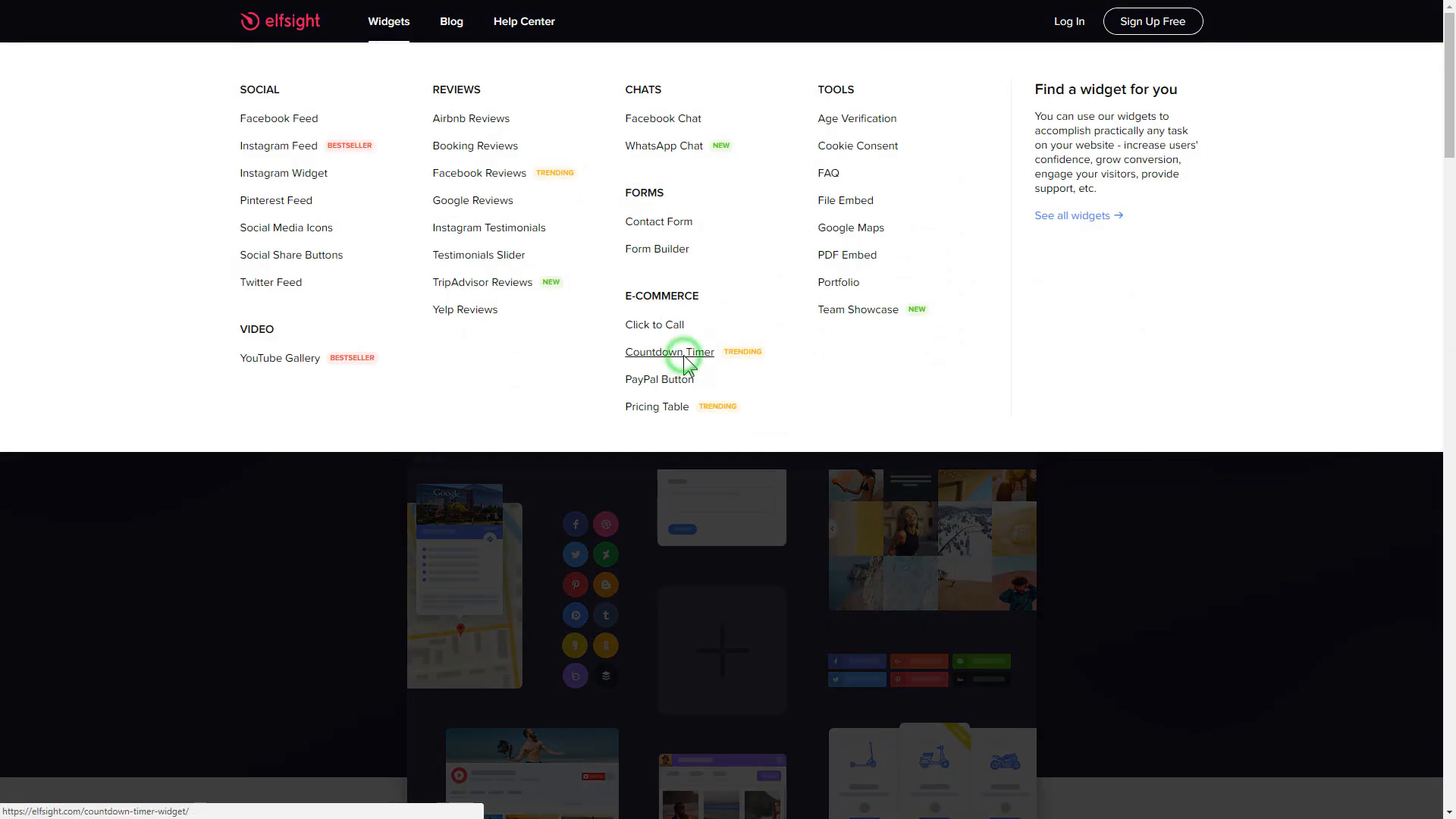
Start creating a new Countdown Timer widget from the Widgets catalog.
left_click(669, 350)
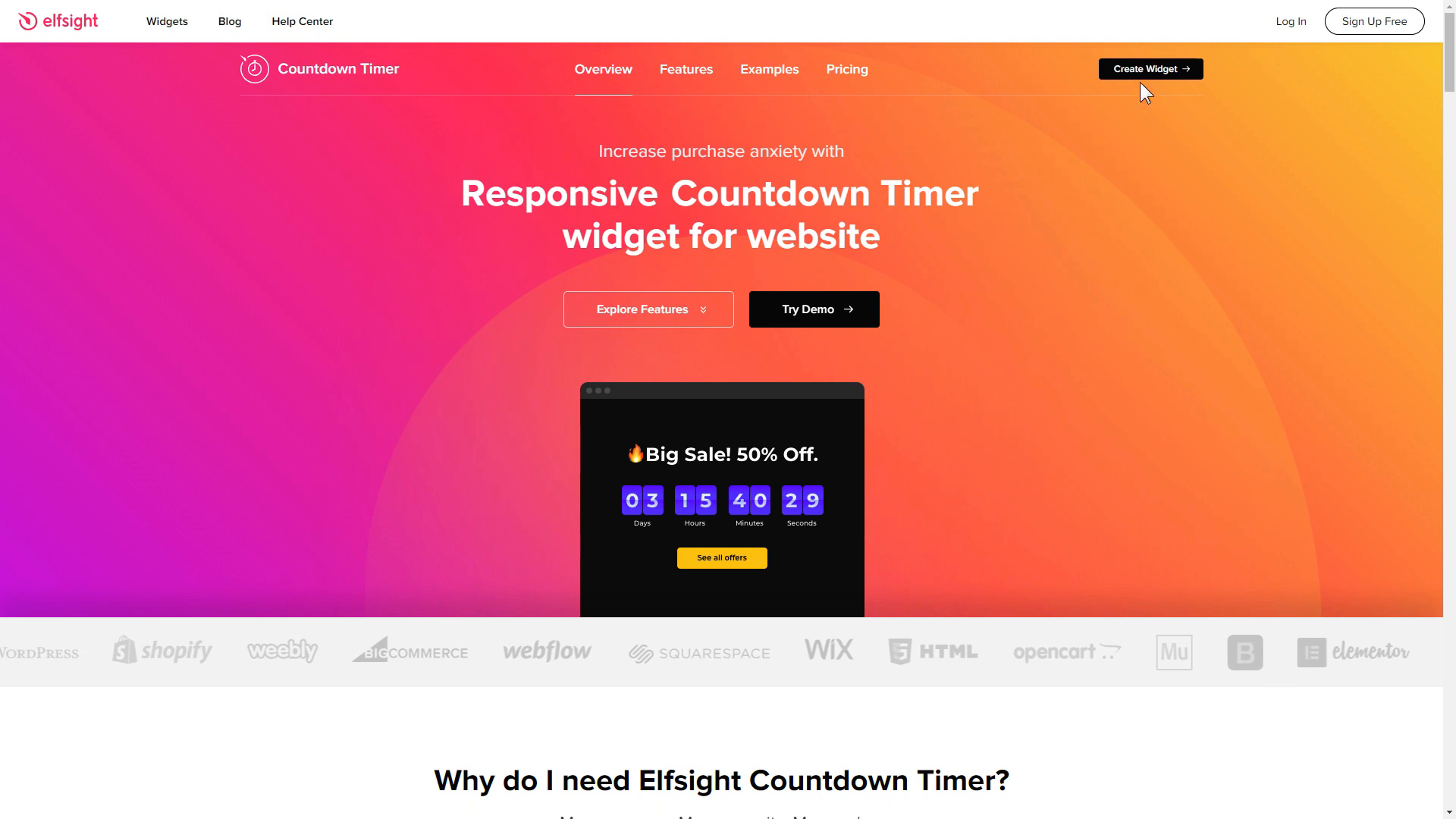
left_click(1150, 69)
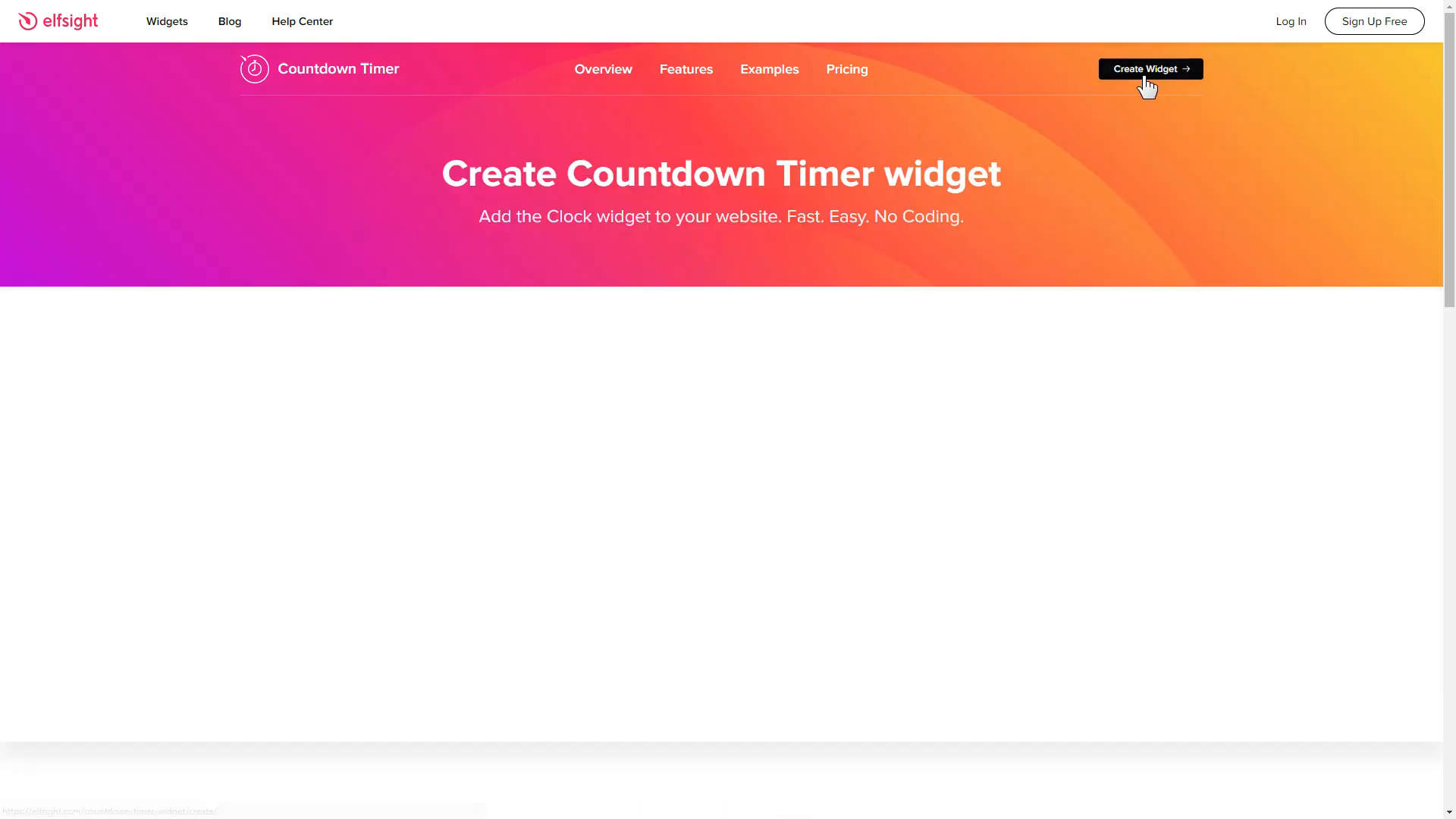
left_click(1150, 69)
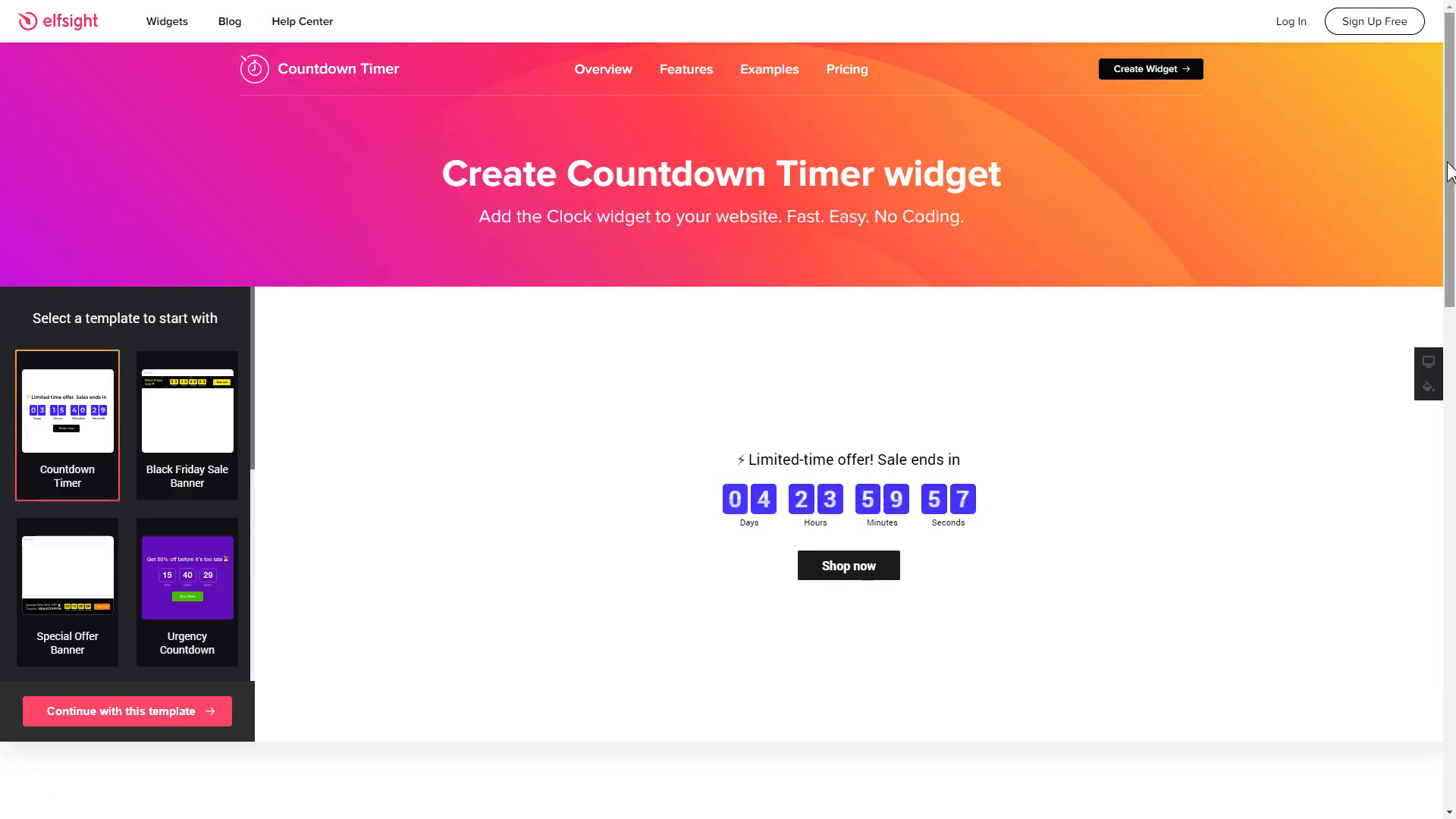
Preview the Urgency Countdown template, then reselect the basic Countdown Timer template.
scroll("down", 3)
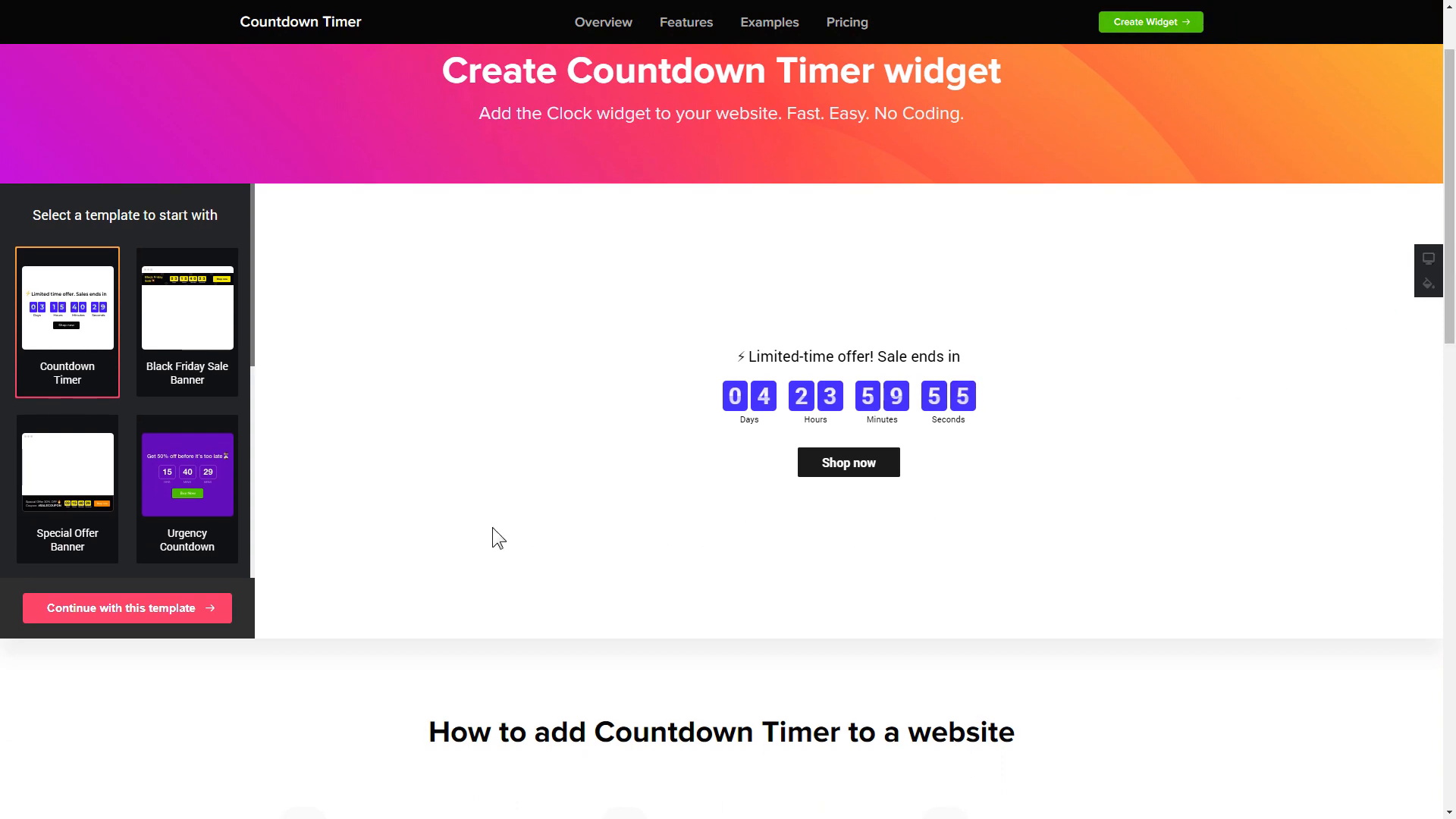
left_click(186, 490)
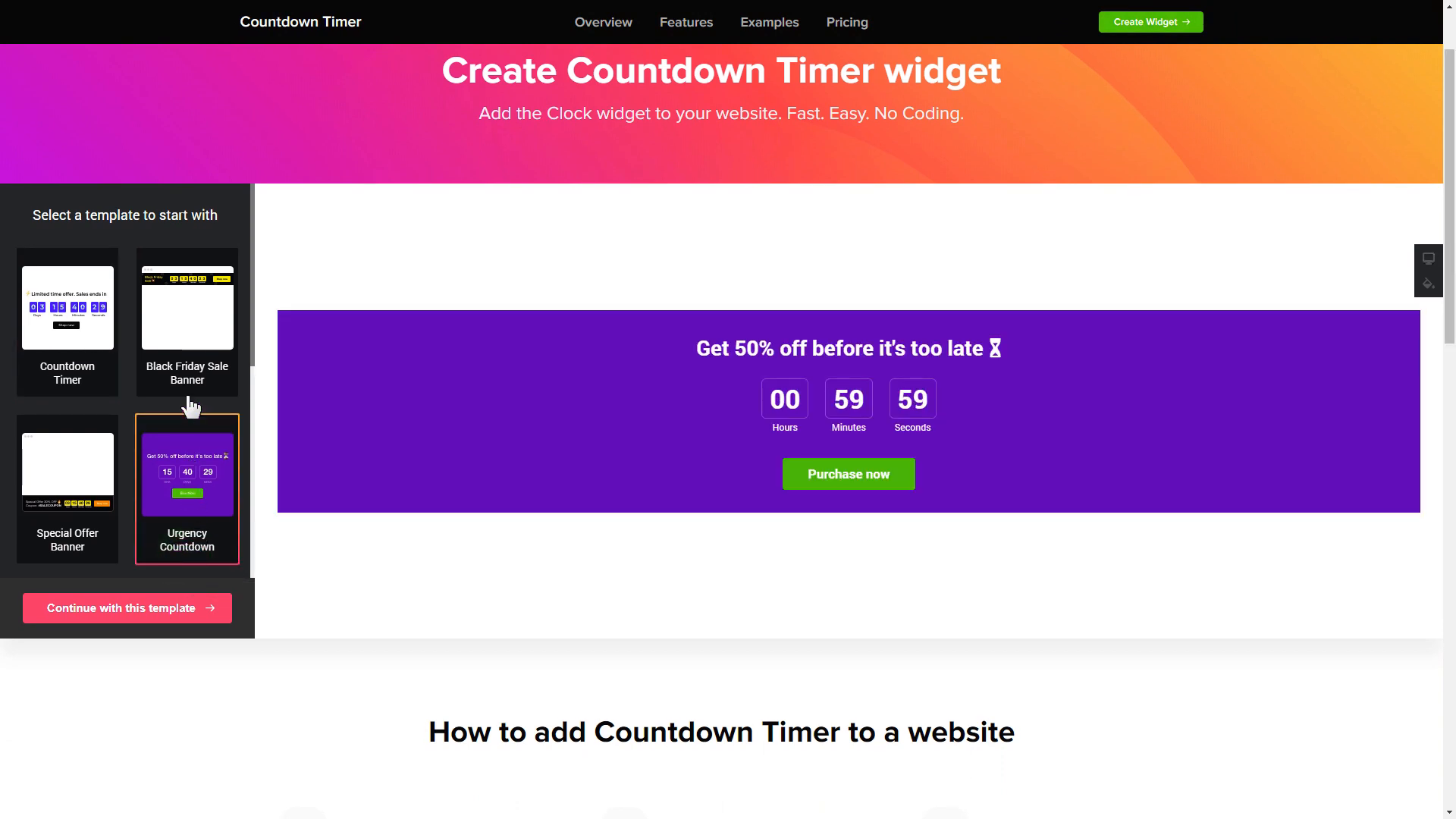
left_click(67, 323)
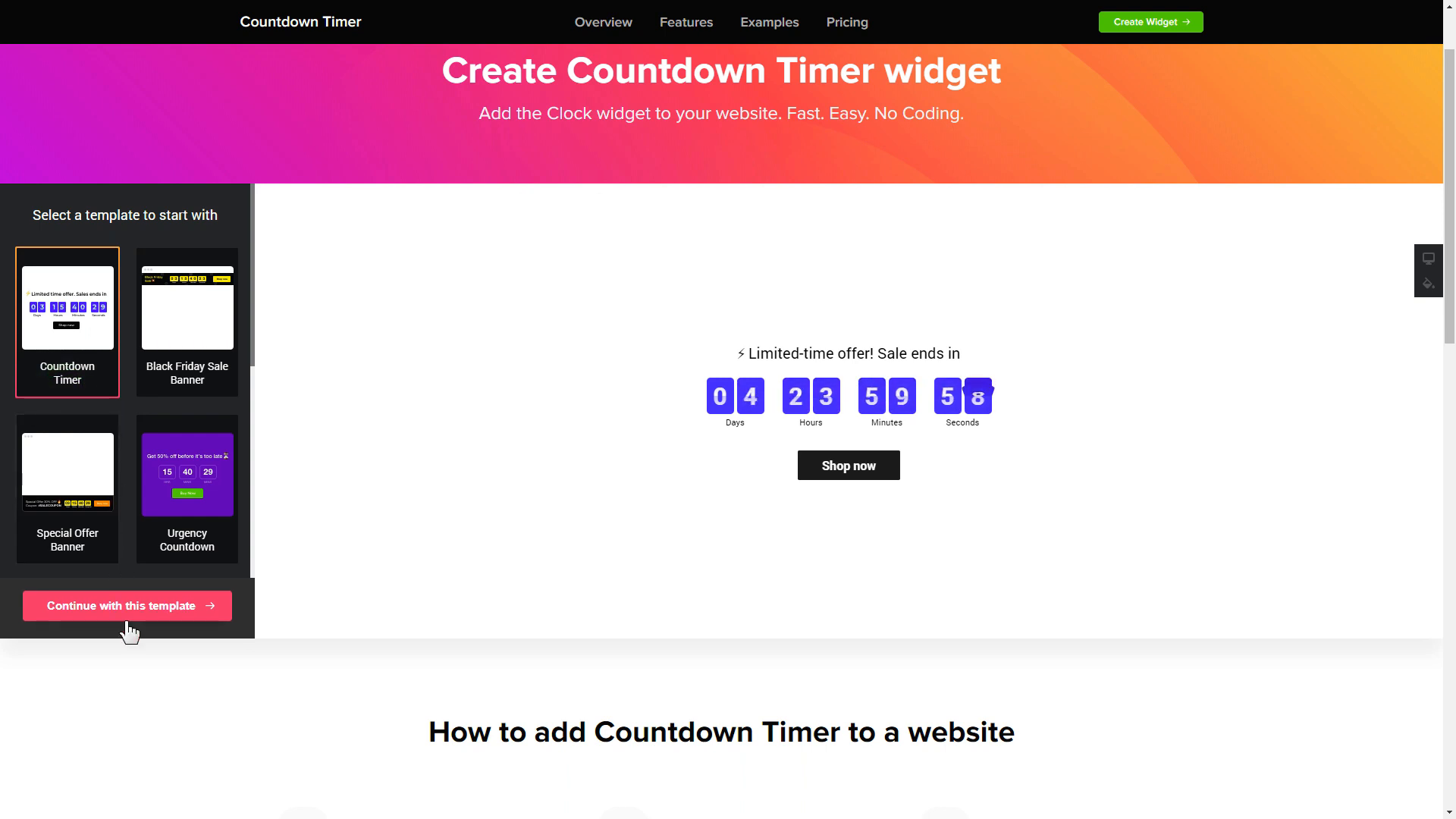
Continue with the Countdown Timer template and review the Timer settings and Type list.
left_click(128, 605)
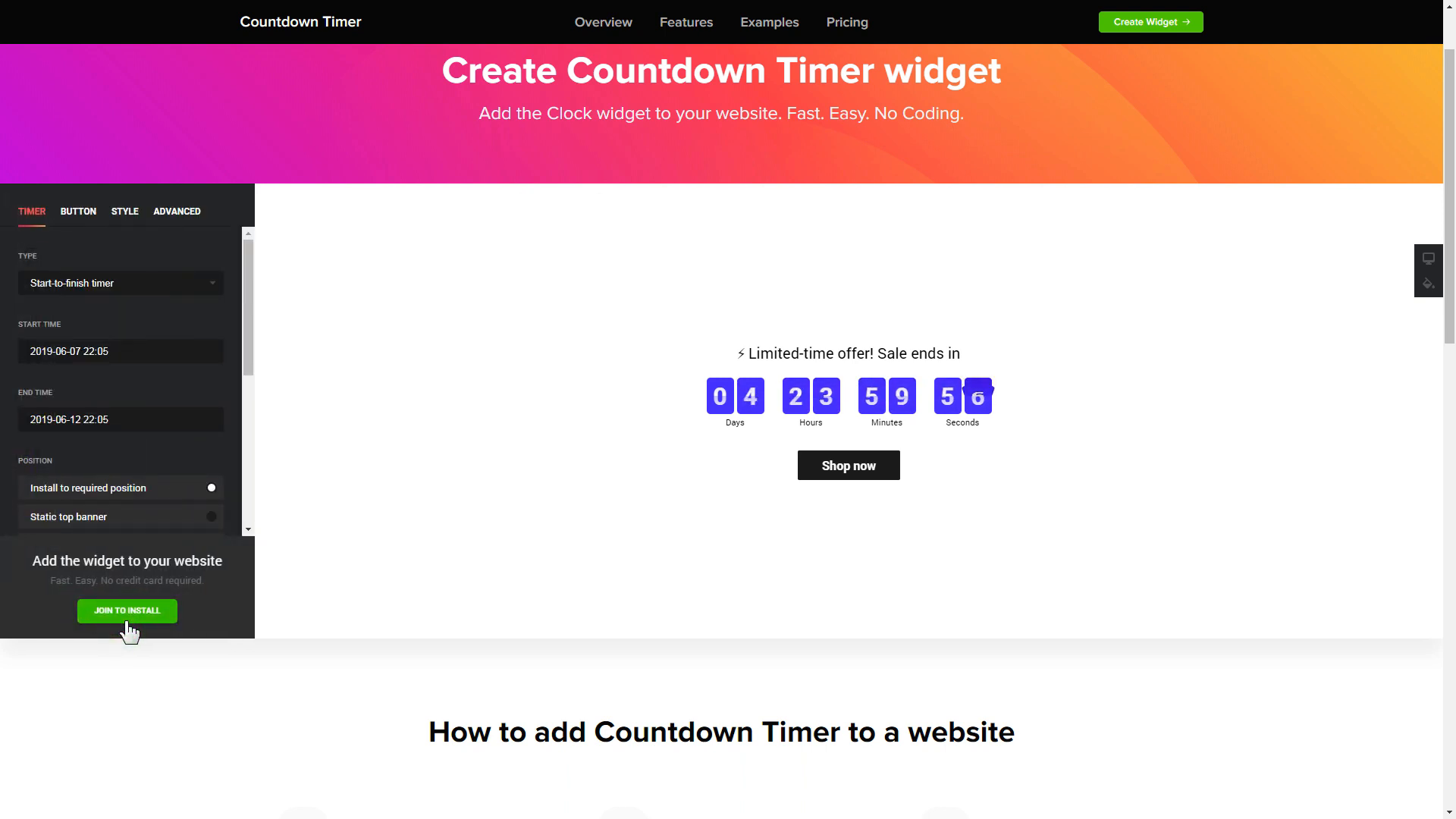
left_click(120, 283)
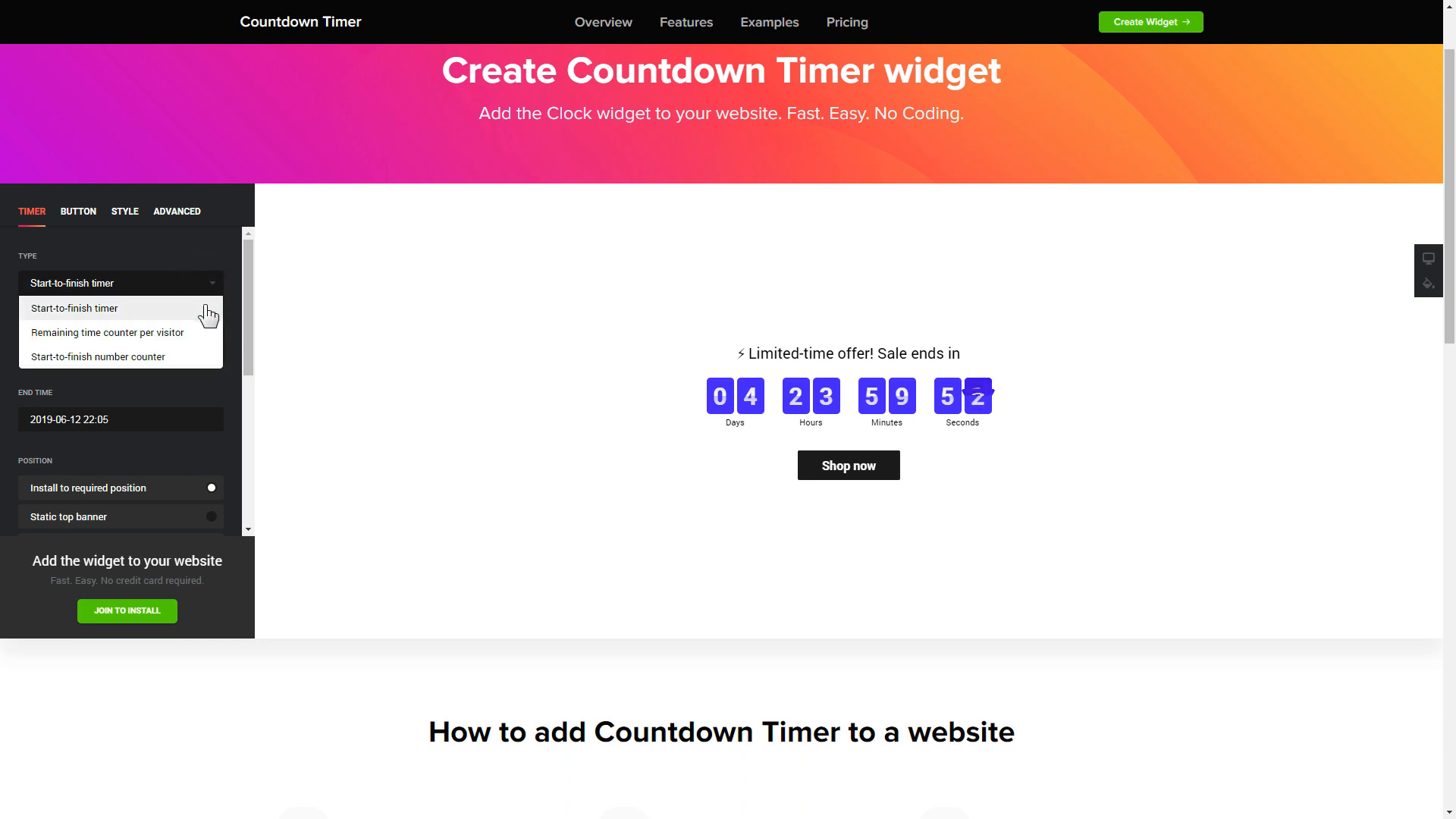
mouse_move(108, 333)
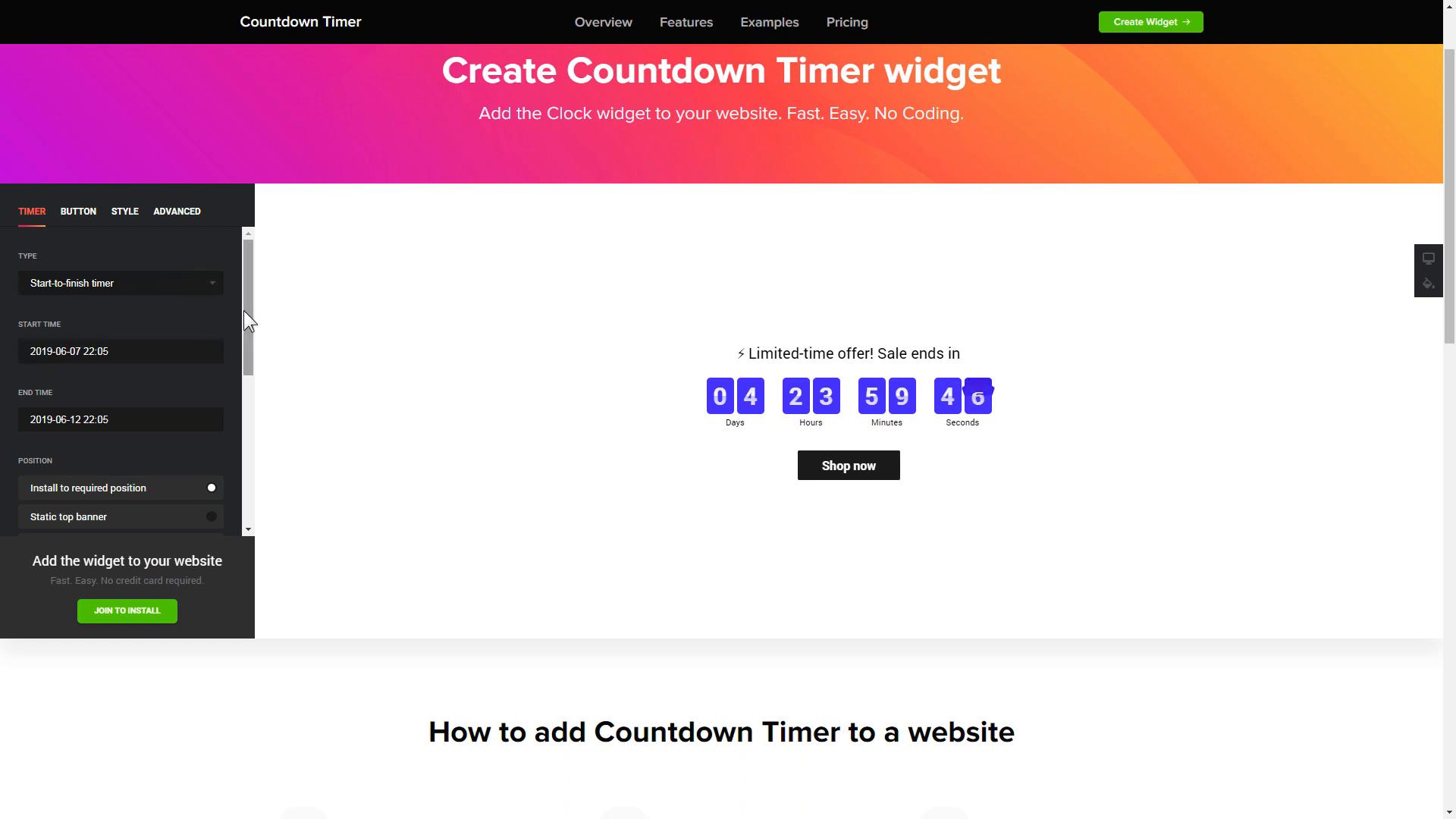
scroll("down", 3)
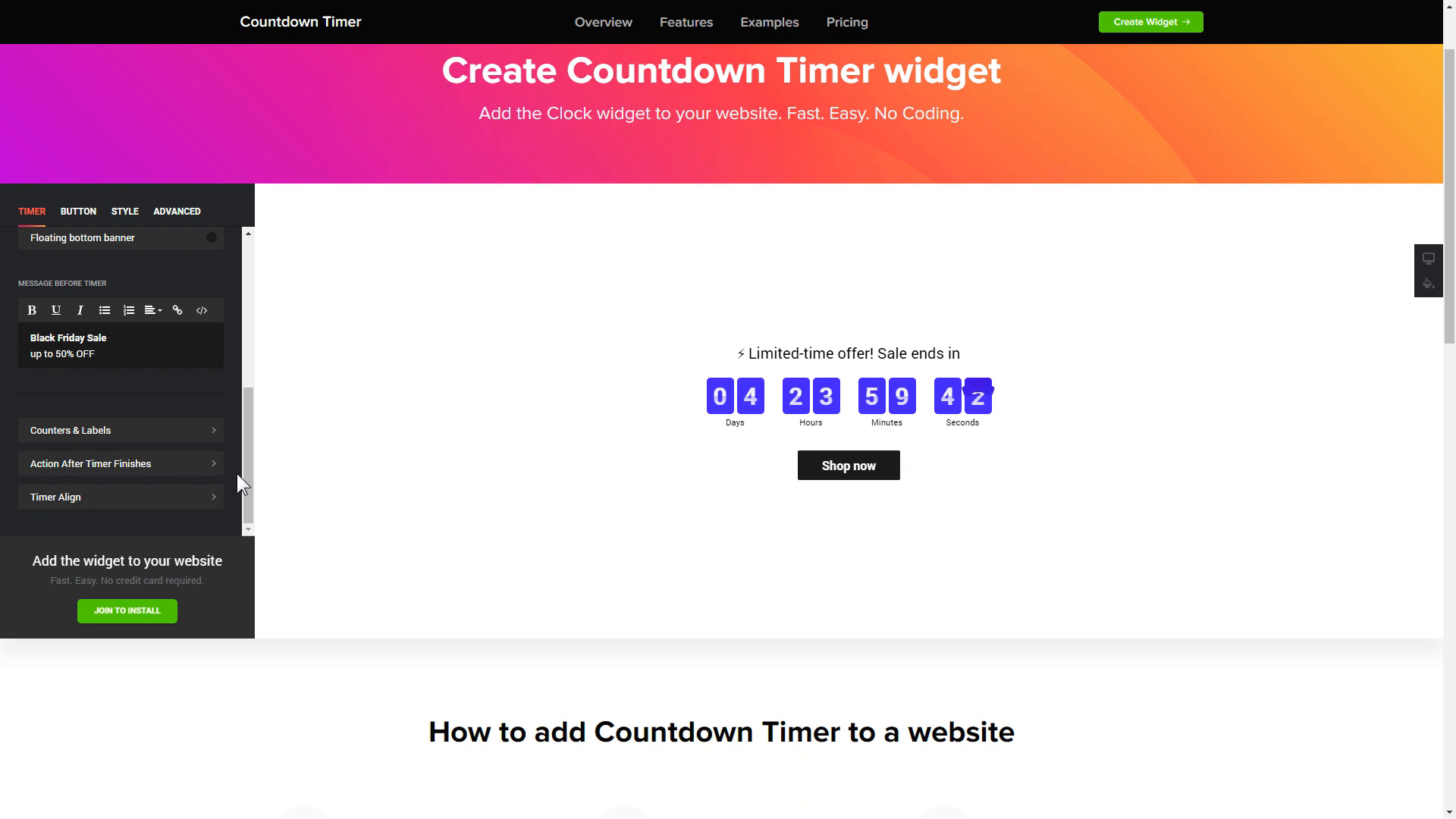
Browse the Button, Style and Advanced settings unchanged, returning to the Timer settings.
left_click(78, 212)
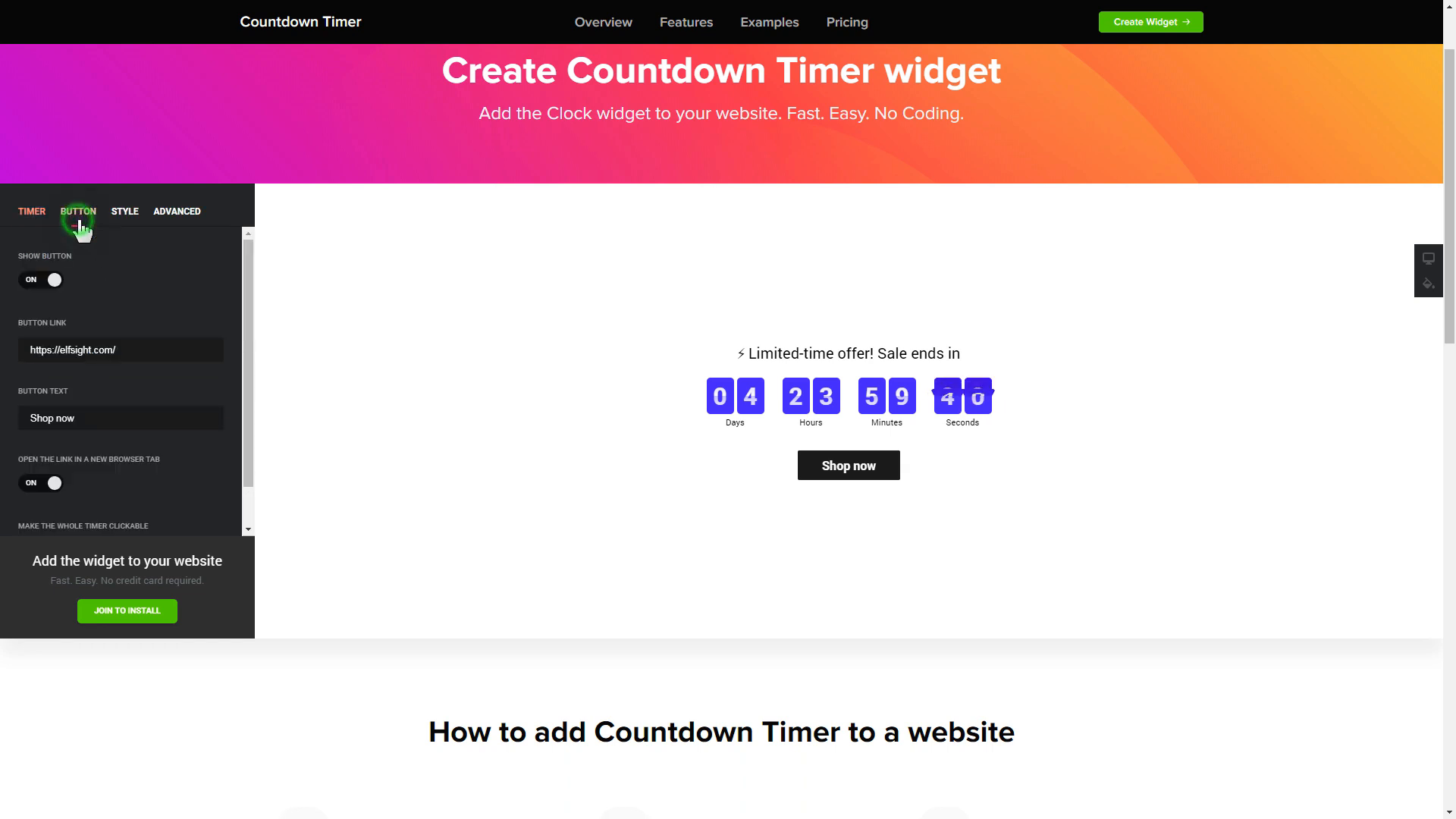
left_click(123, 211)
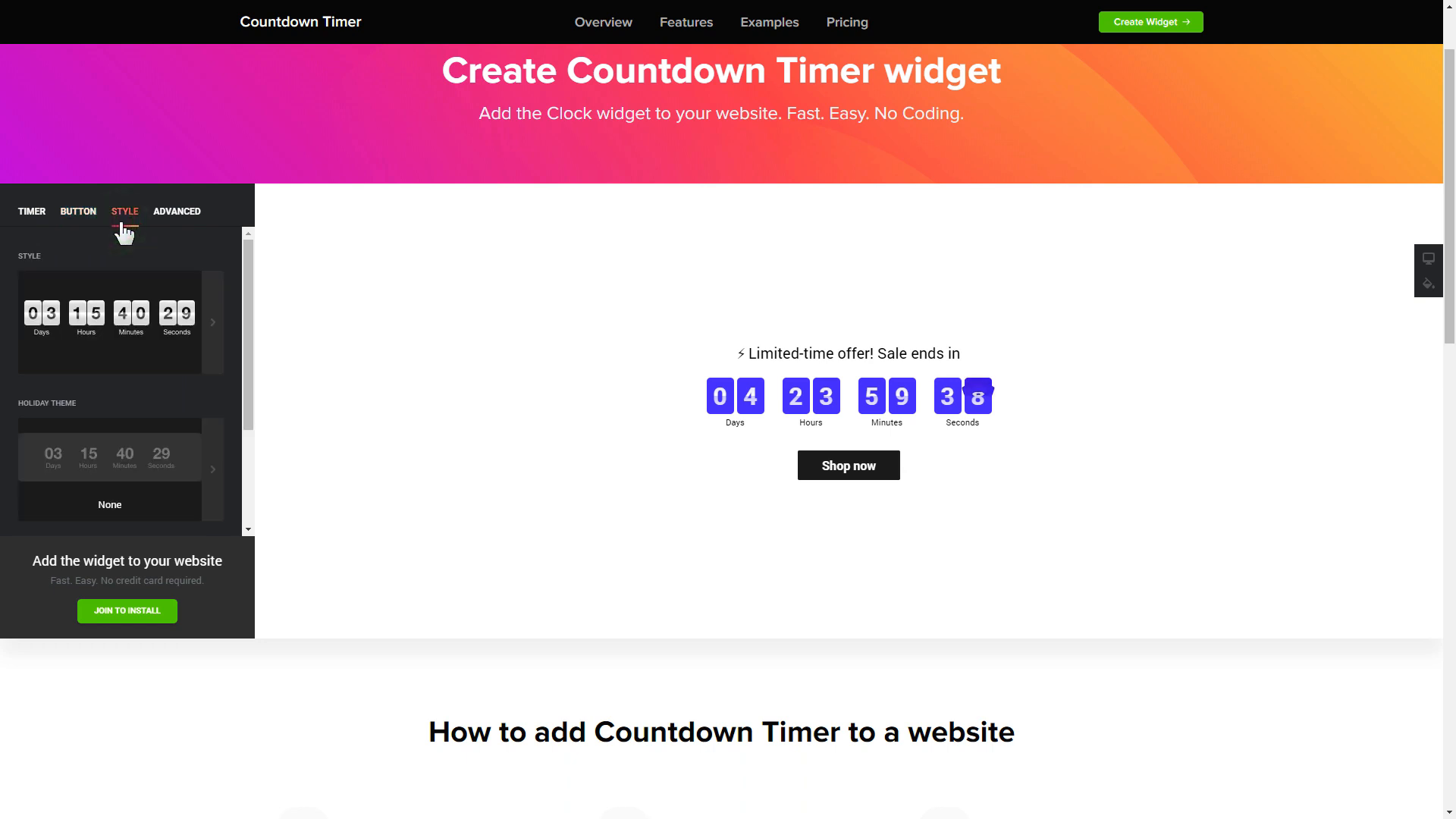
left_click(176, 211)
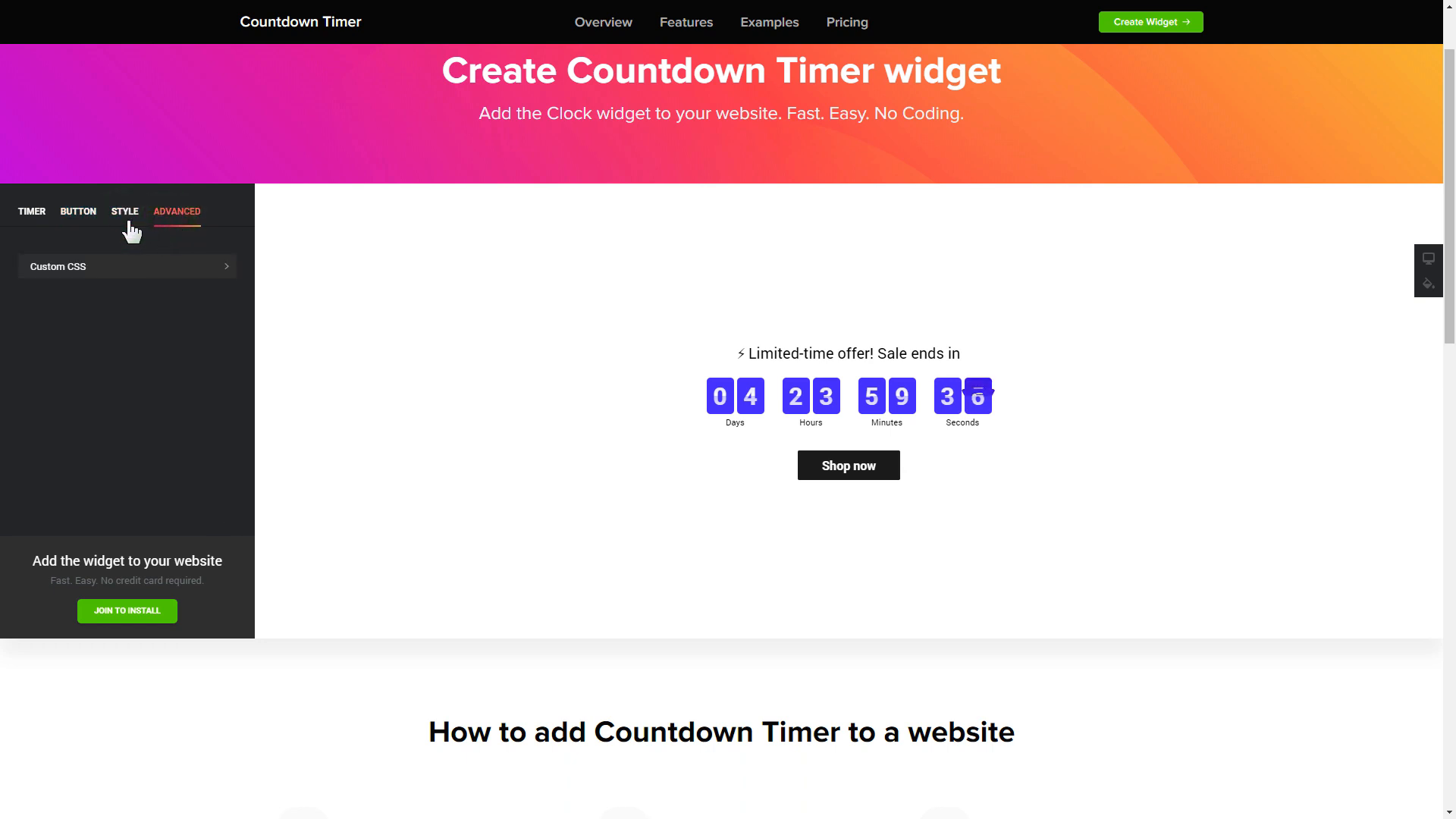
left_click(31, 210)
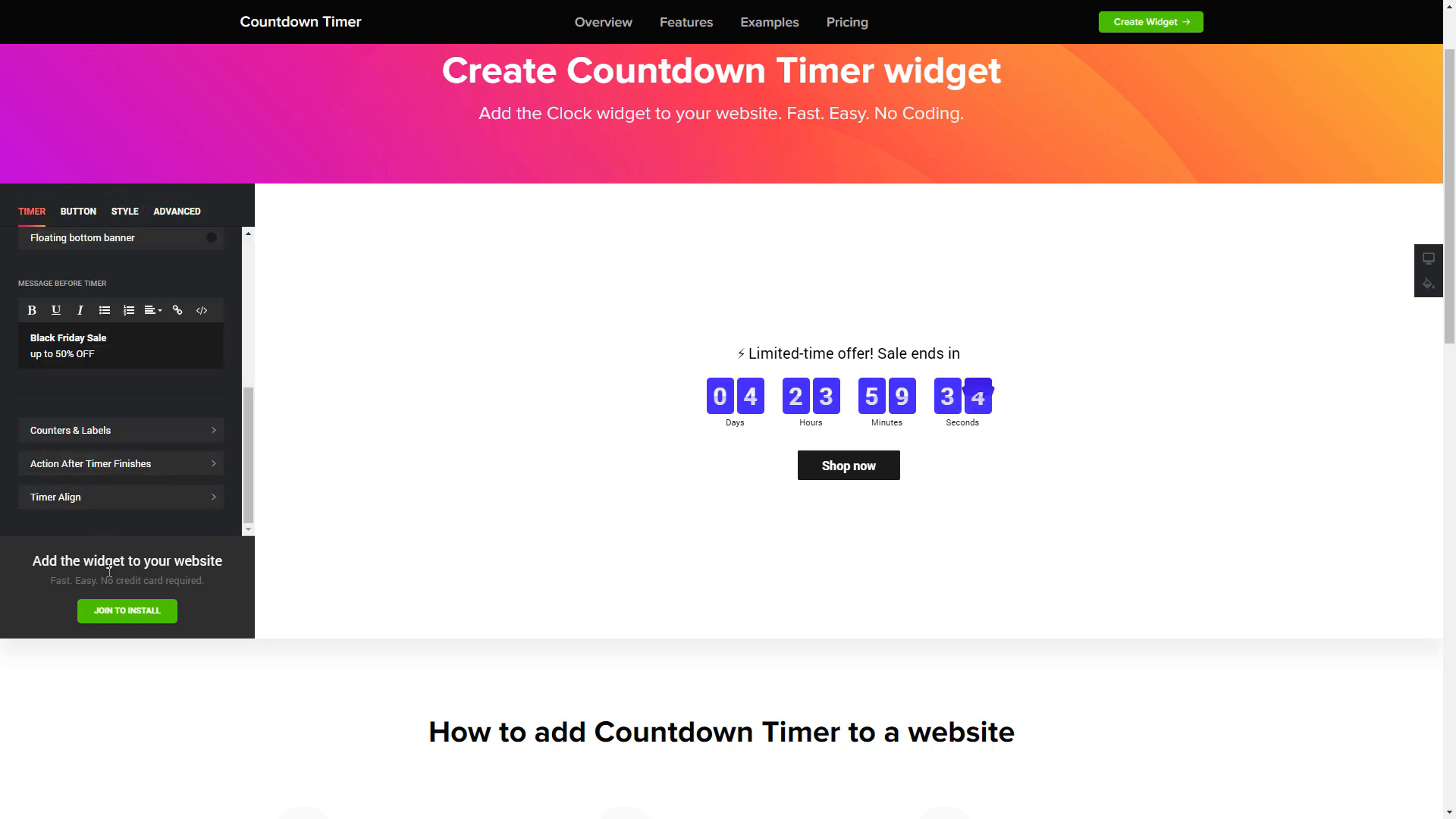
Sign up with the 'examp' email entry and save the configured countdown timer widget.
left_click(128, 611)
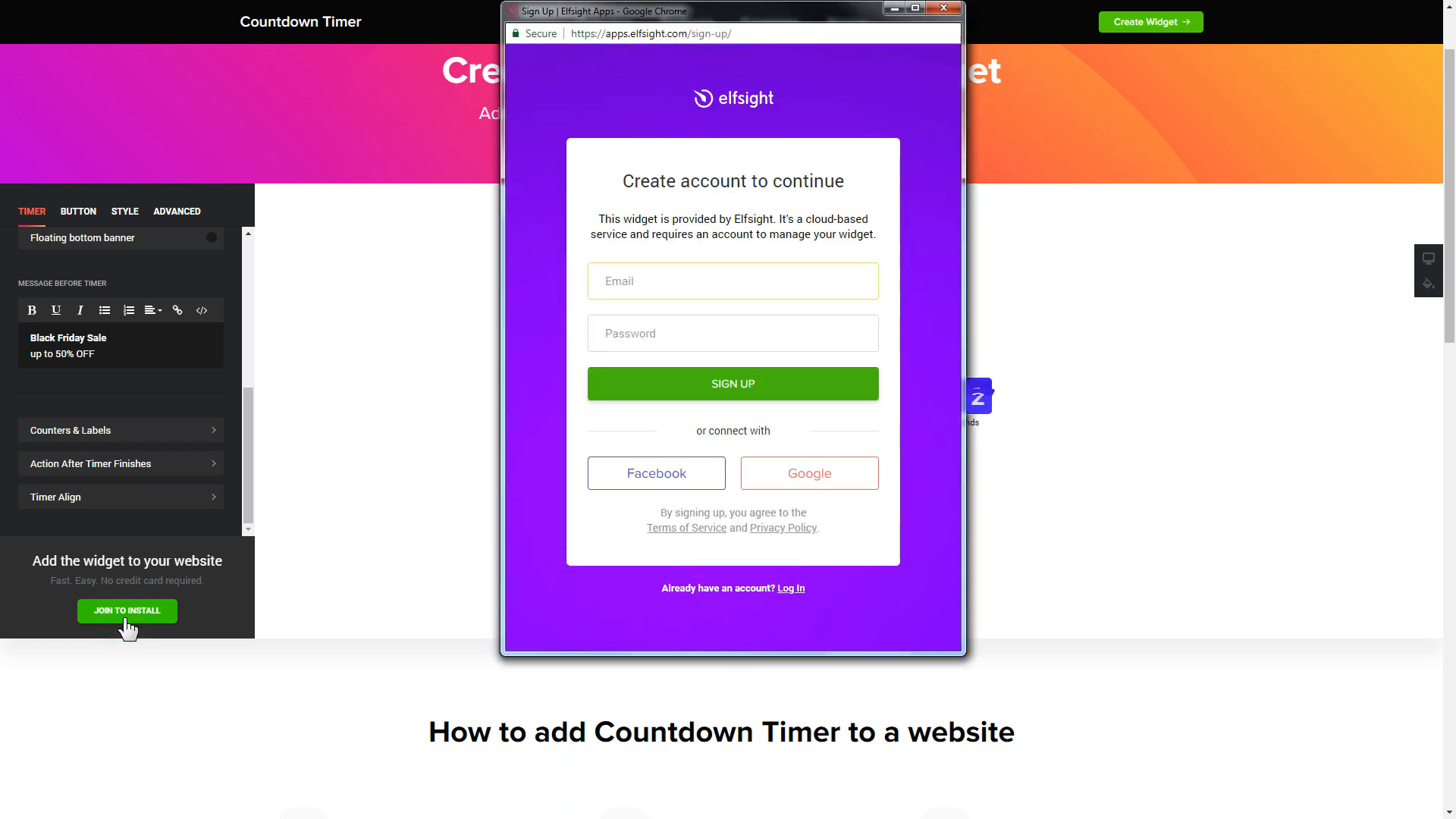
type("example@elfsight.com")
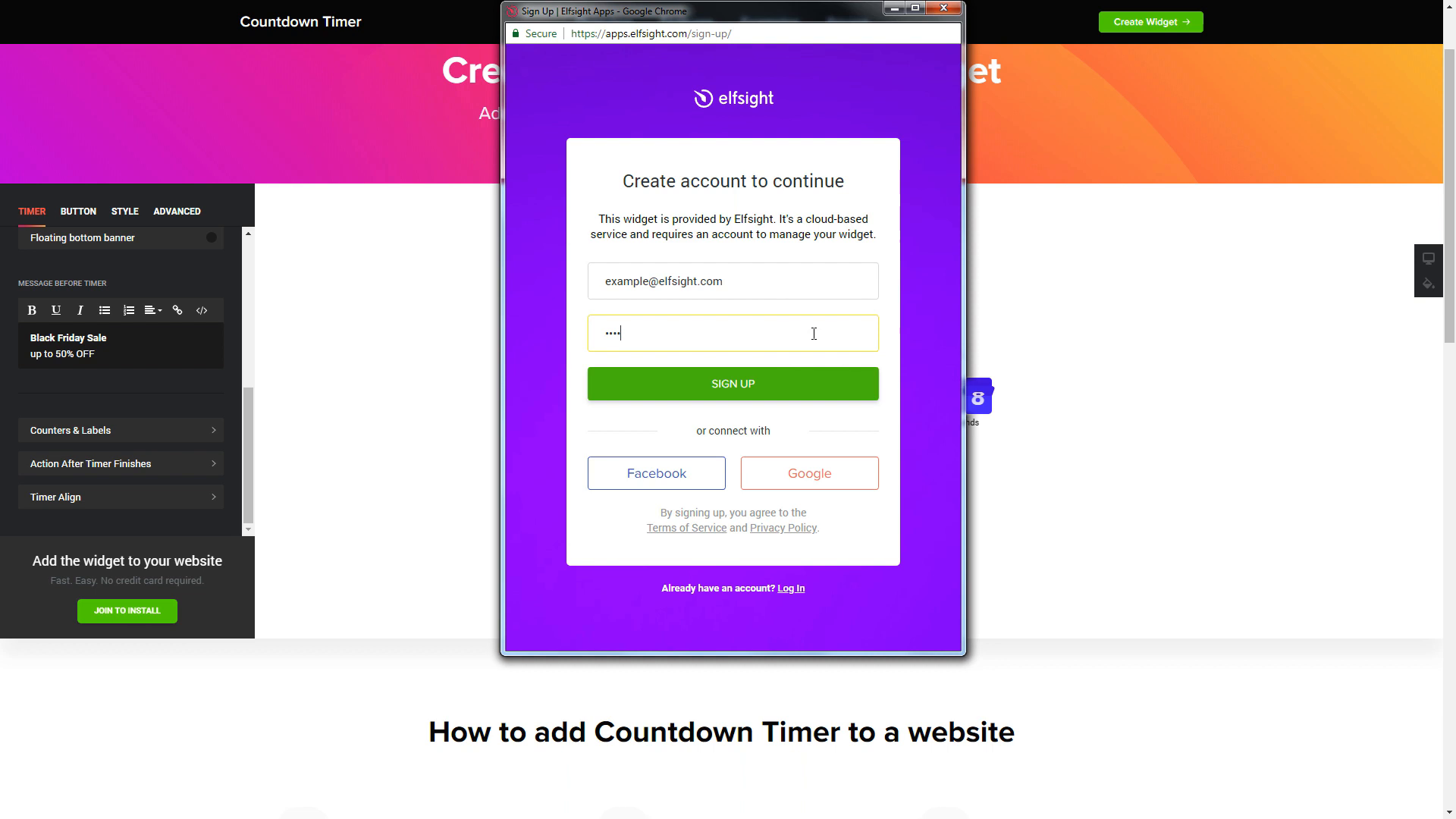
left_click(733, 384)
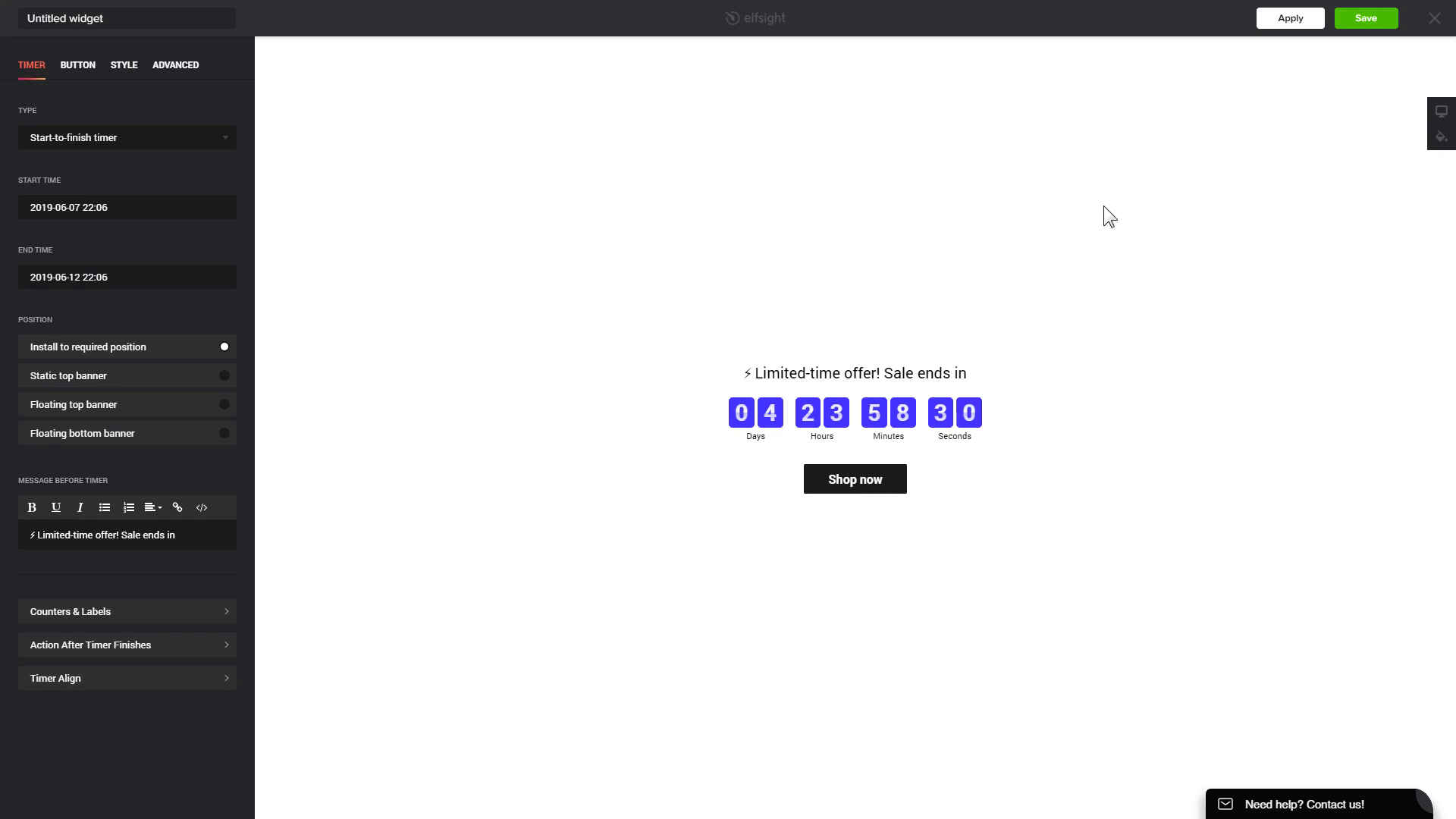
left_click(1363, 18)
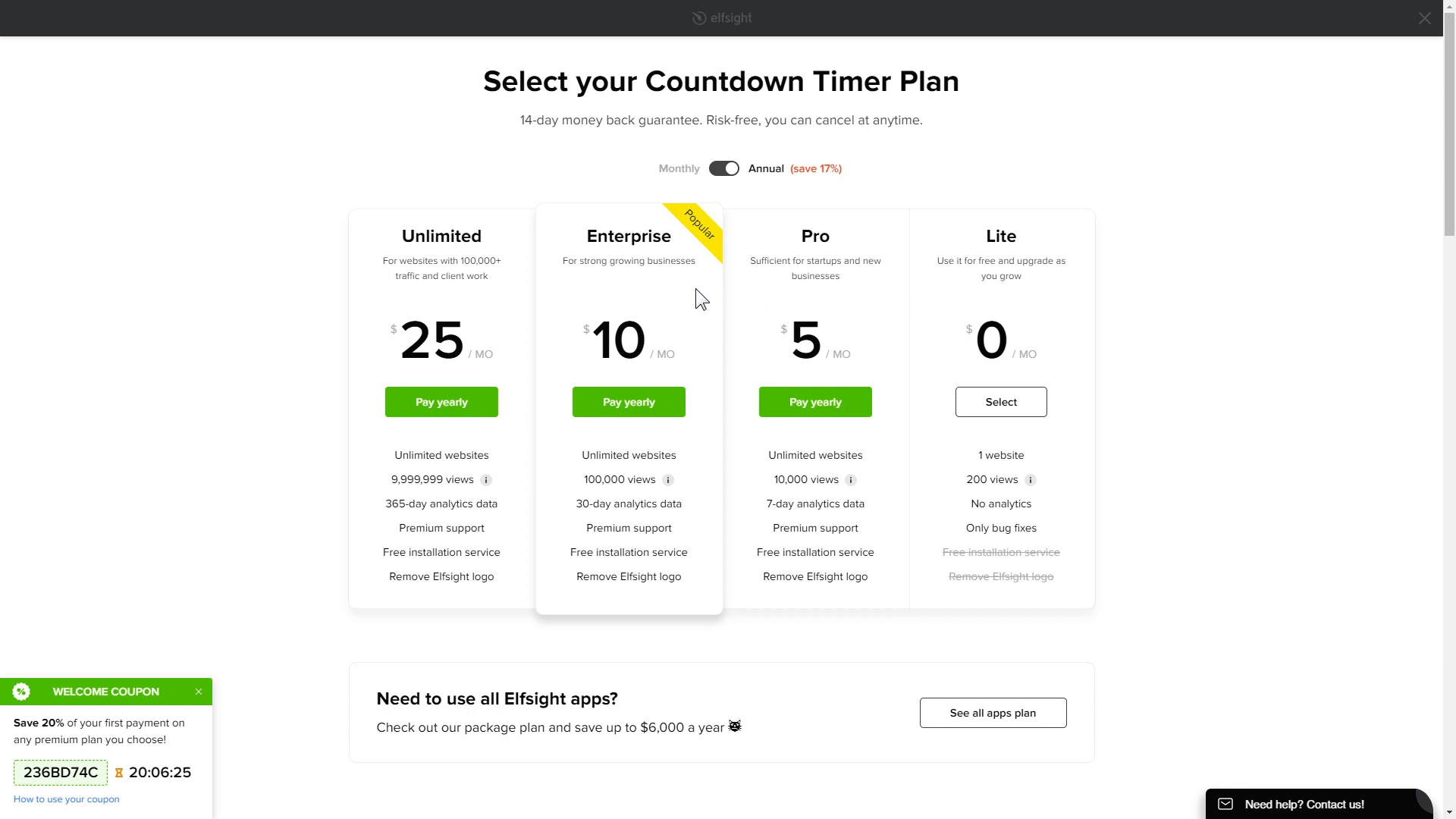
mouse_move(179, 686)
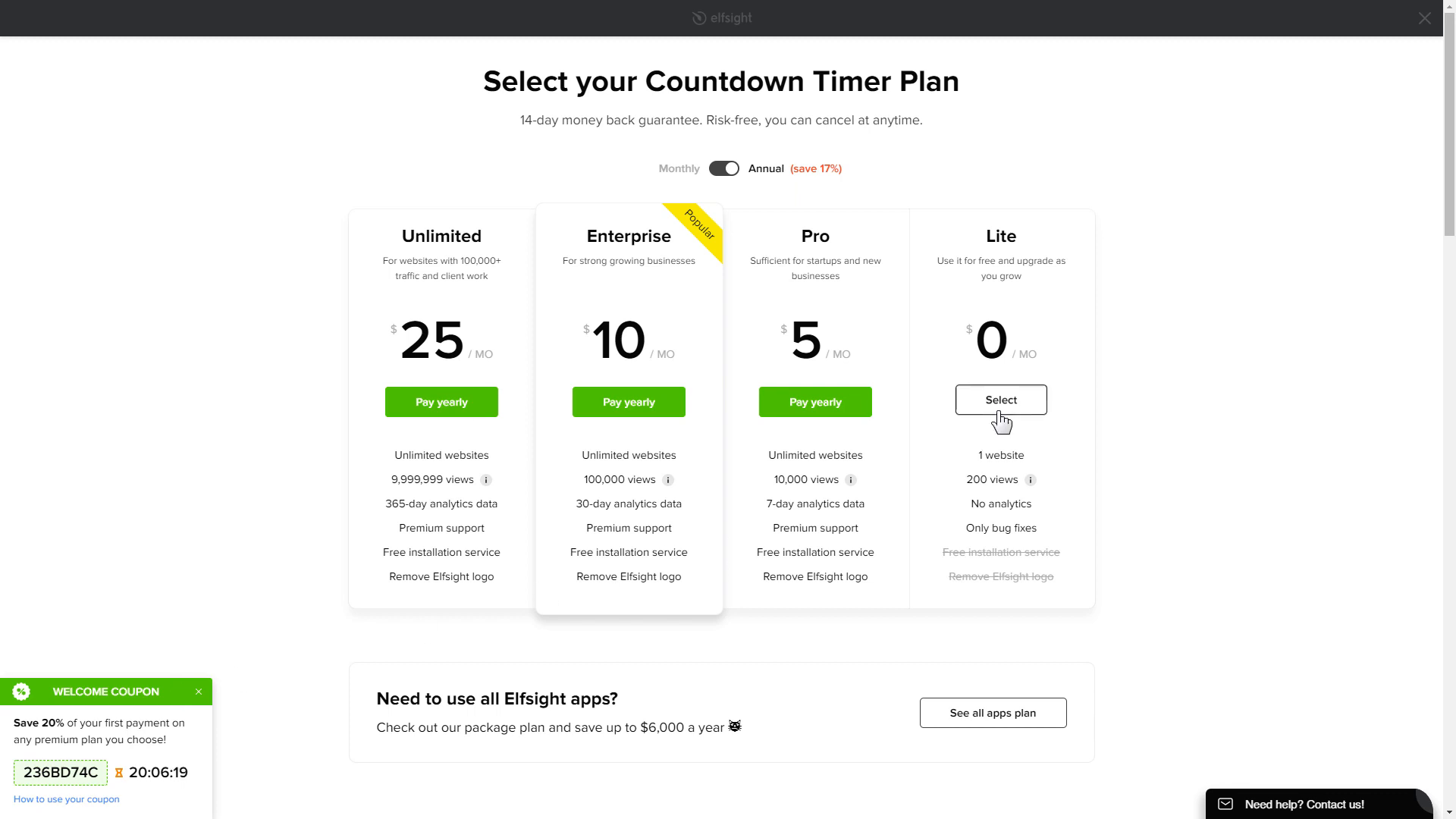
Choose the free Lite plan and copy the widget's installation code.
left_click(999, 399)
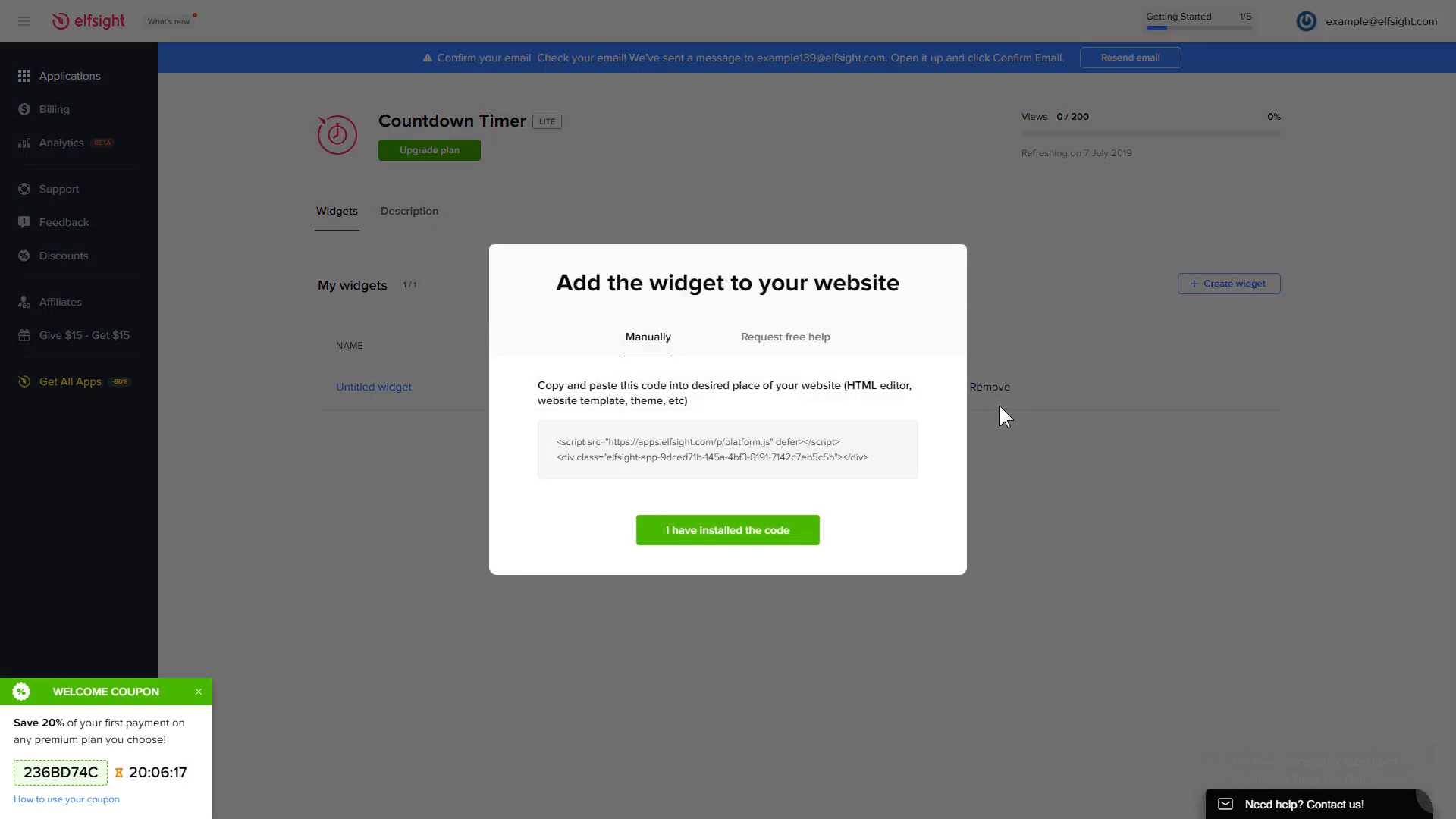
left_click(726, 449)
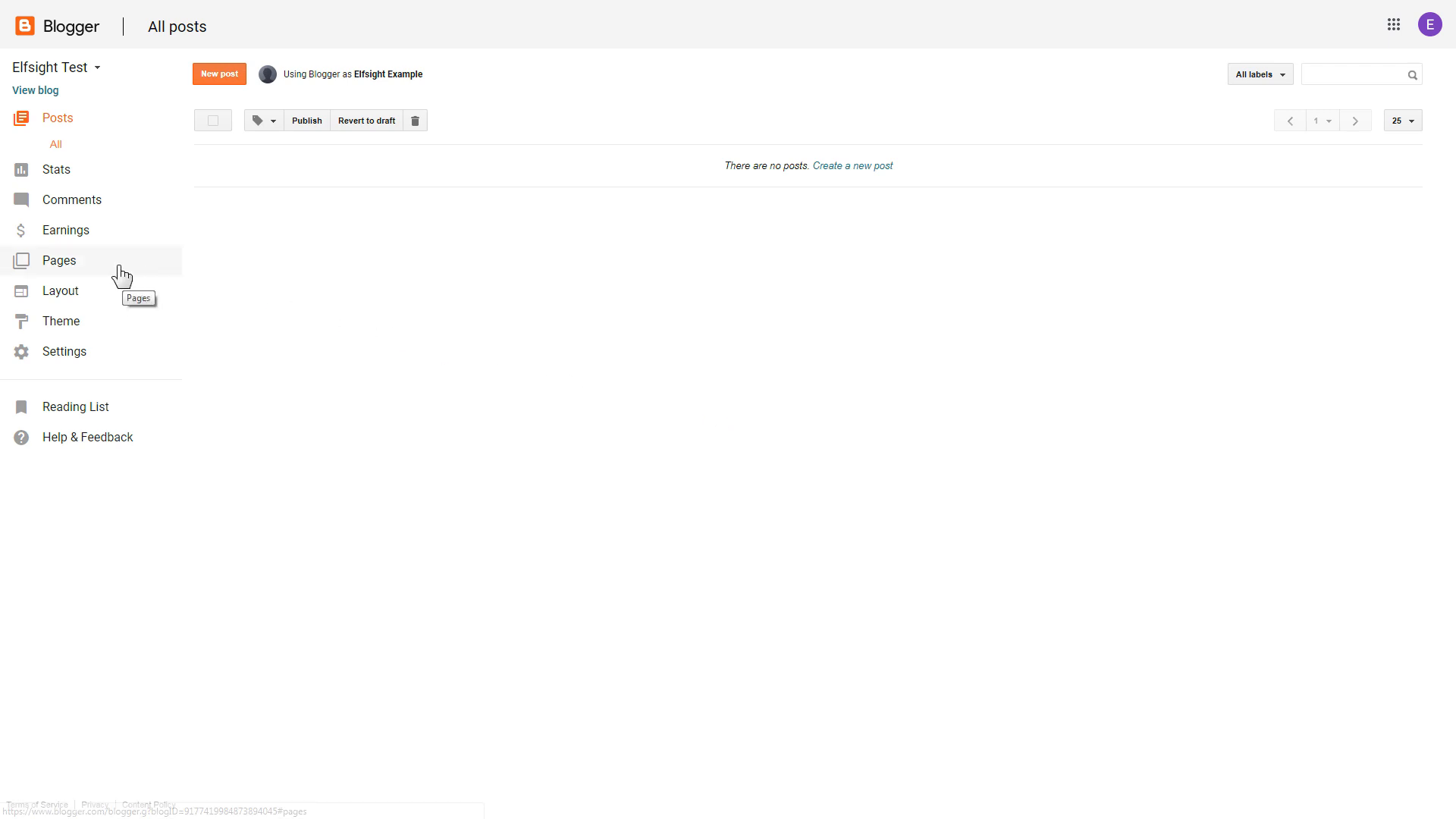
Paste the Elfsight code into the Homepage page's HTML view and update the page.
left_click(59, 259)
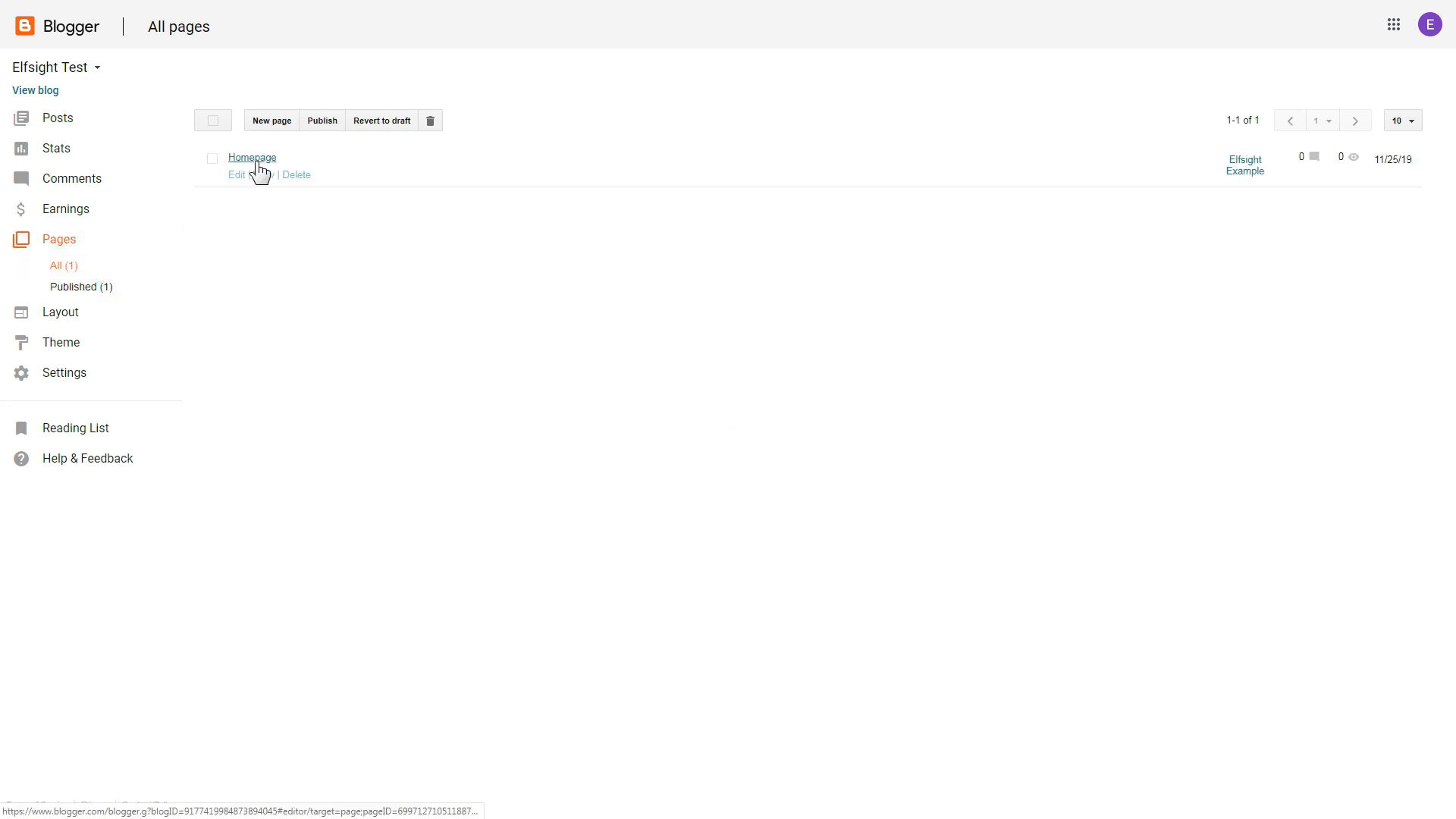
left_click(252, 156)
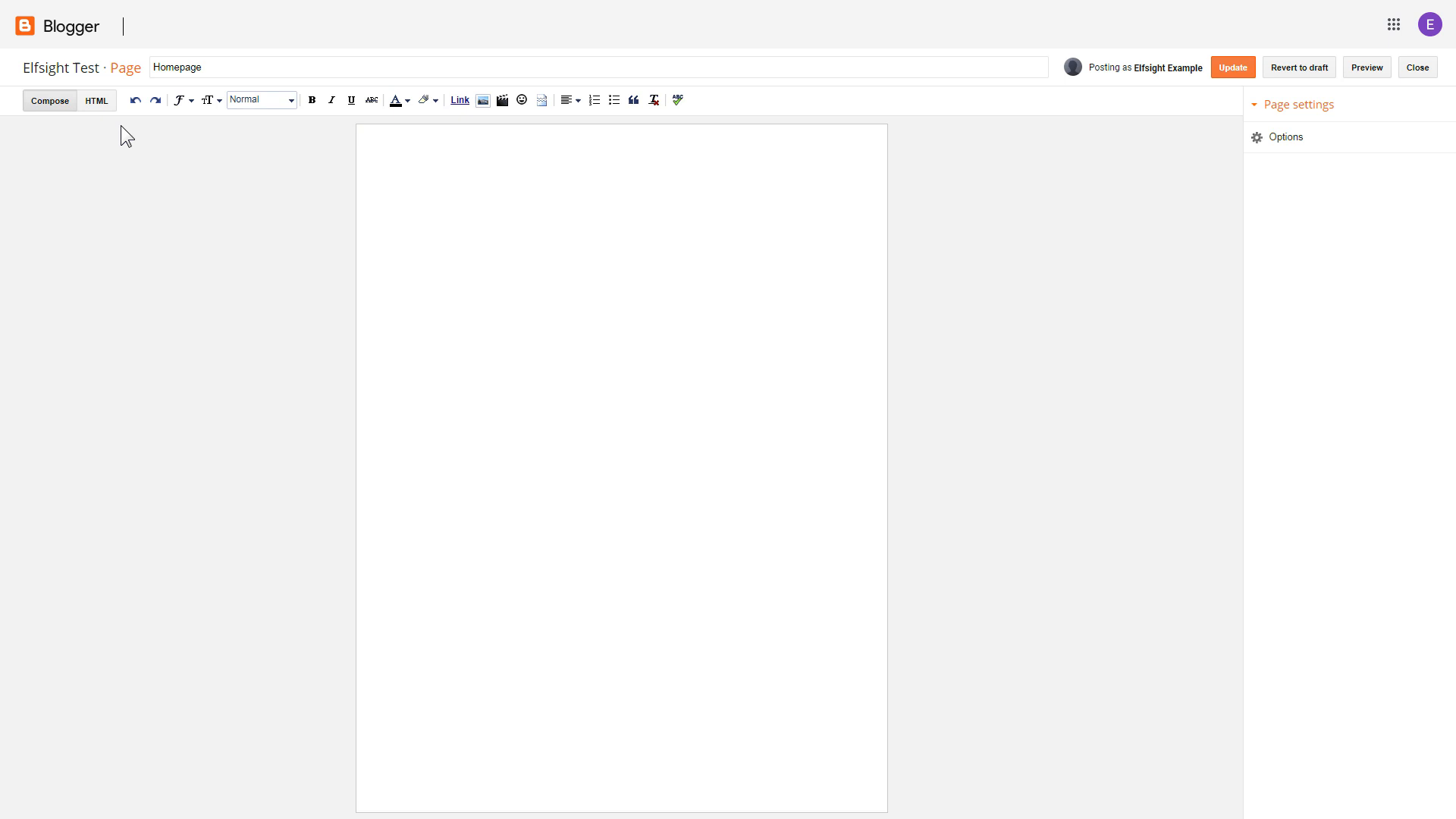
left_click(96, 100)
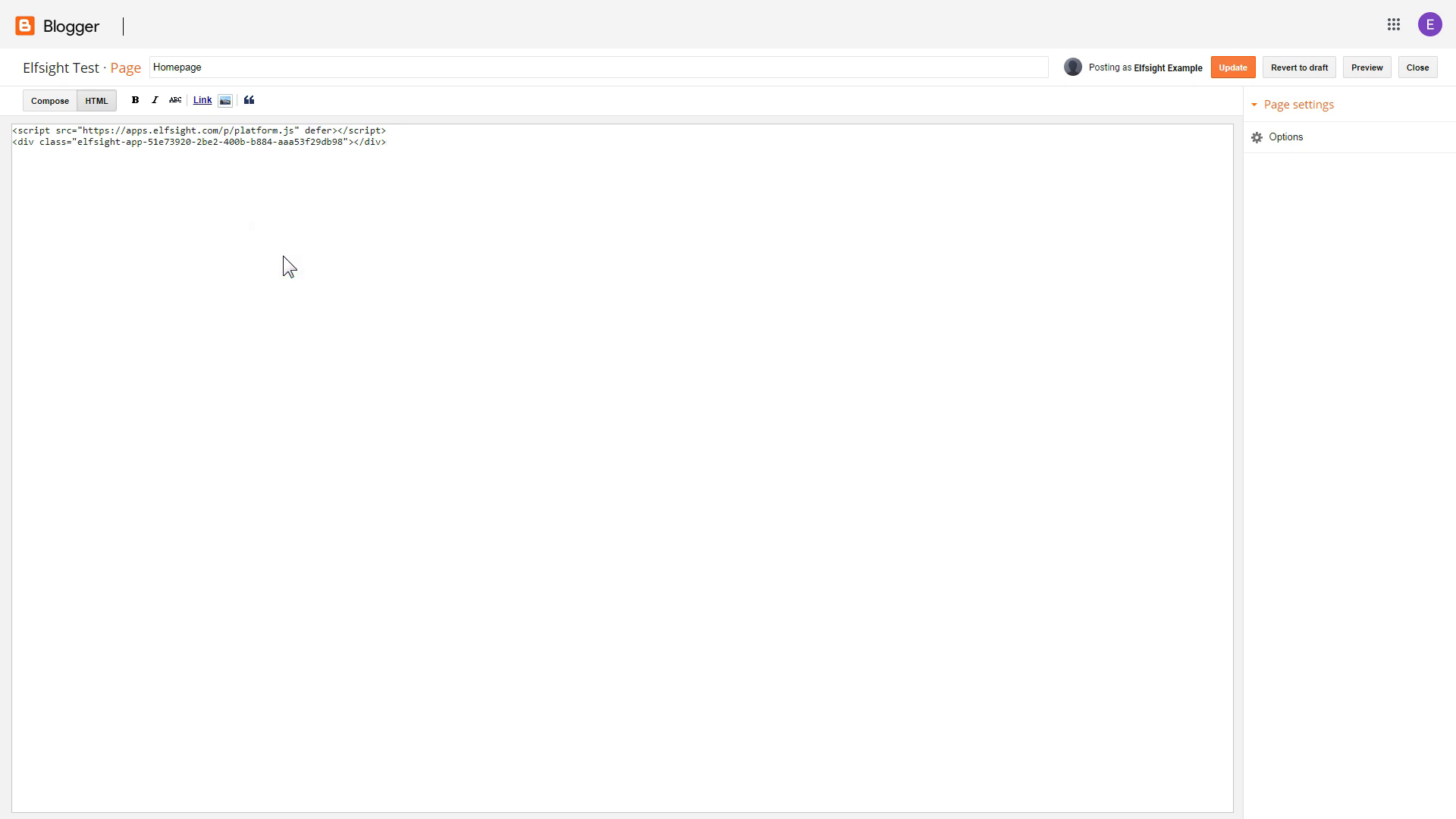
left_click(1252, 67)
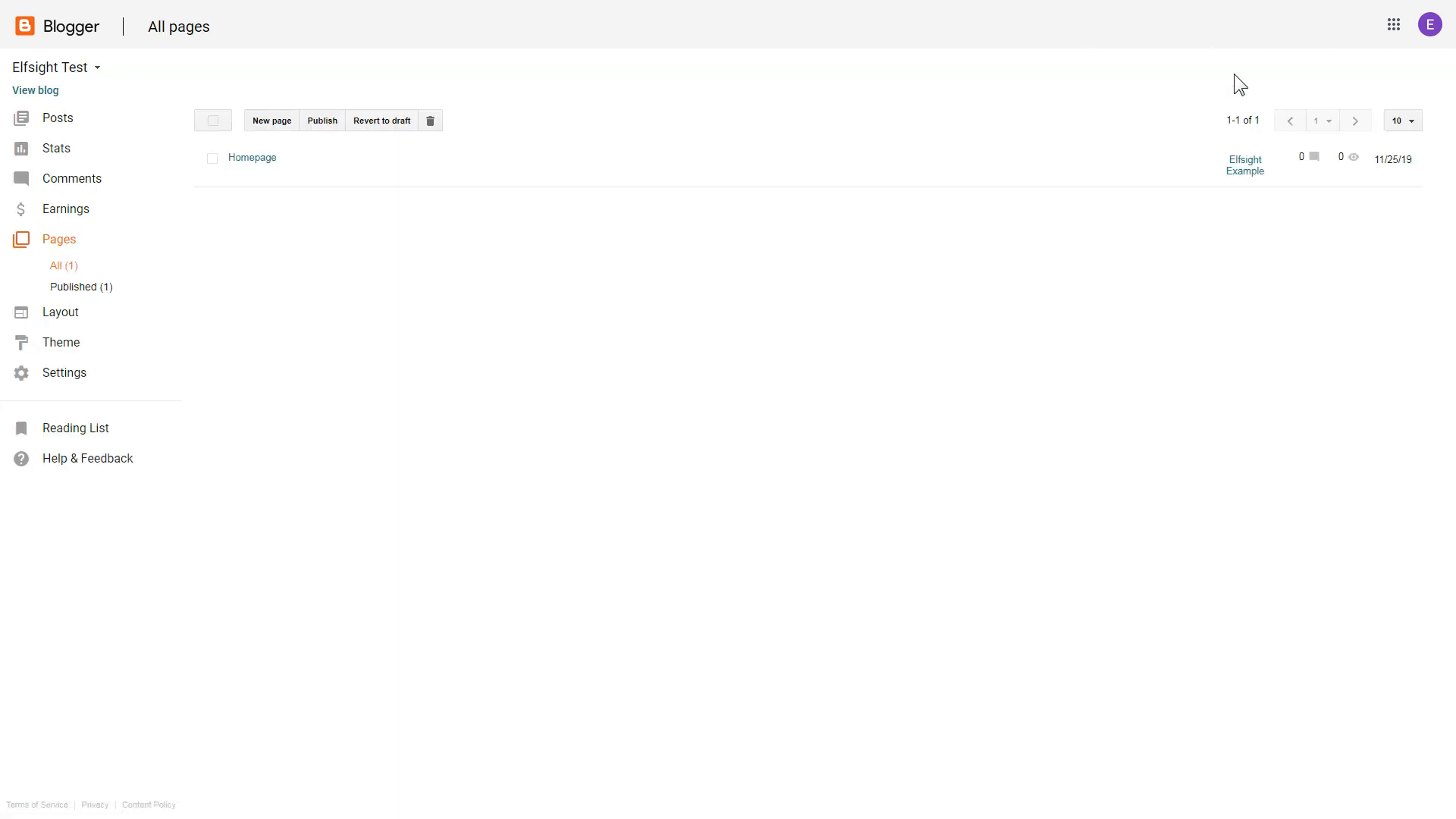
Go to Theme and choose Edit HTML from the My Theme menu.
left_click(56, 118)
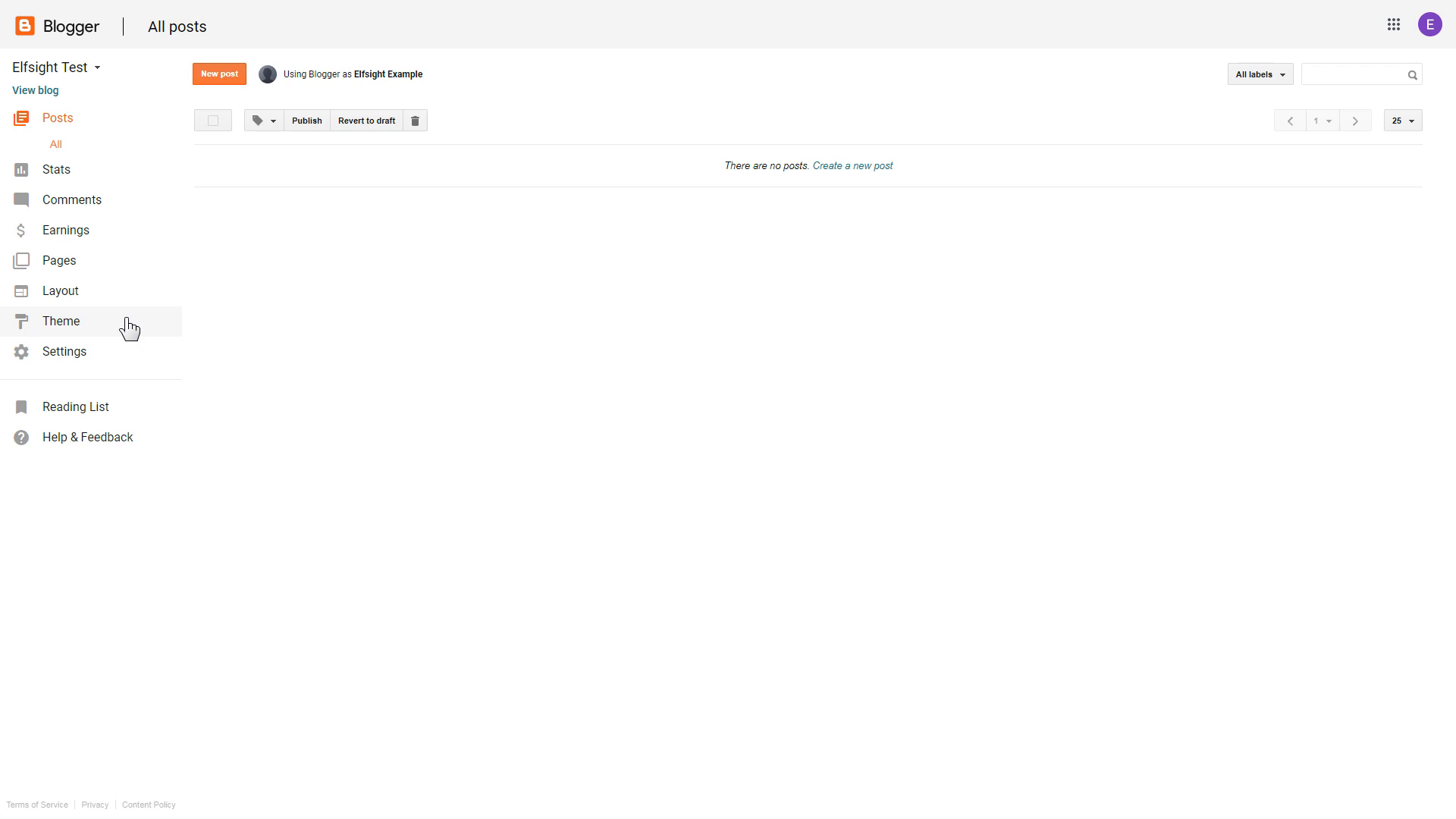
left_click(59, 320)
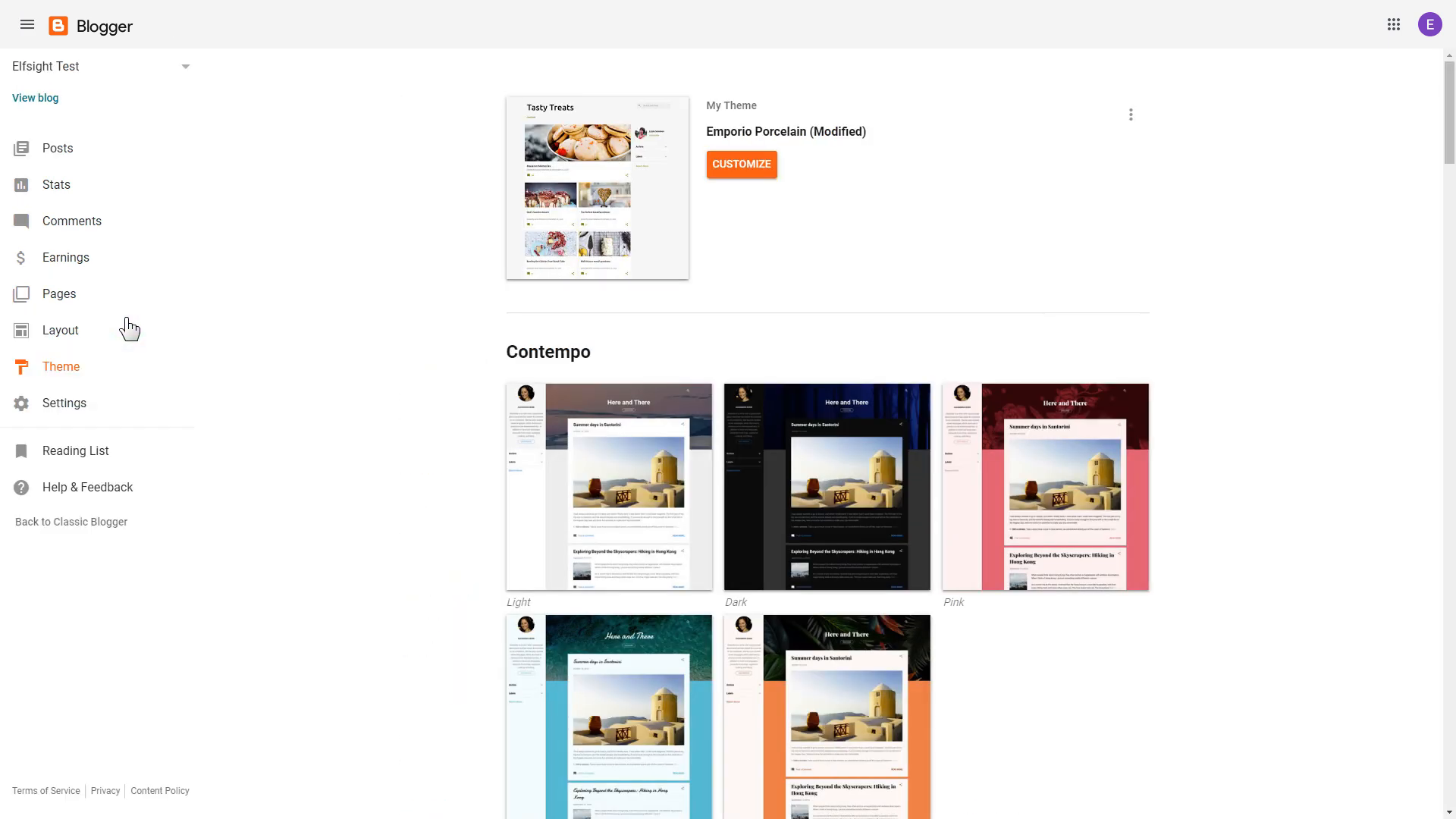
left_click(1129, 113)
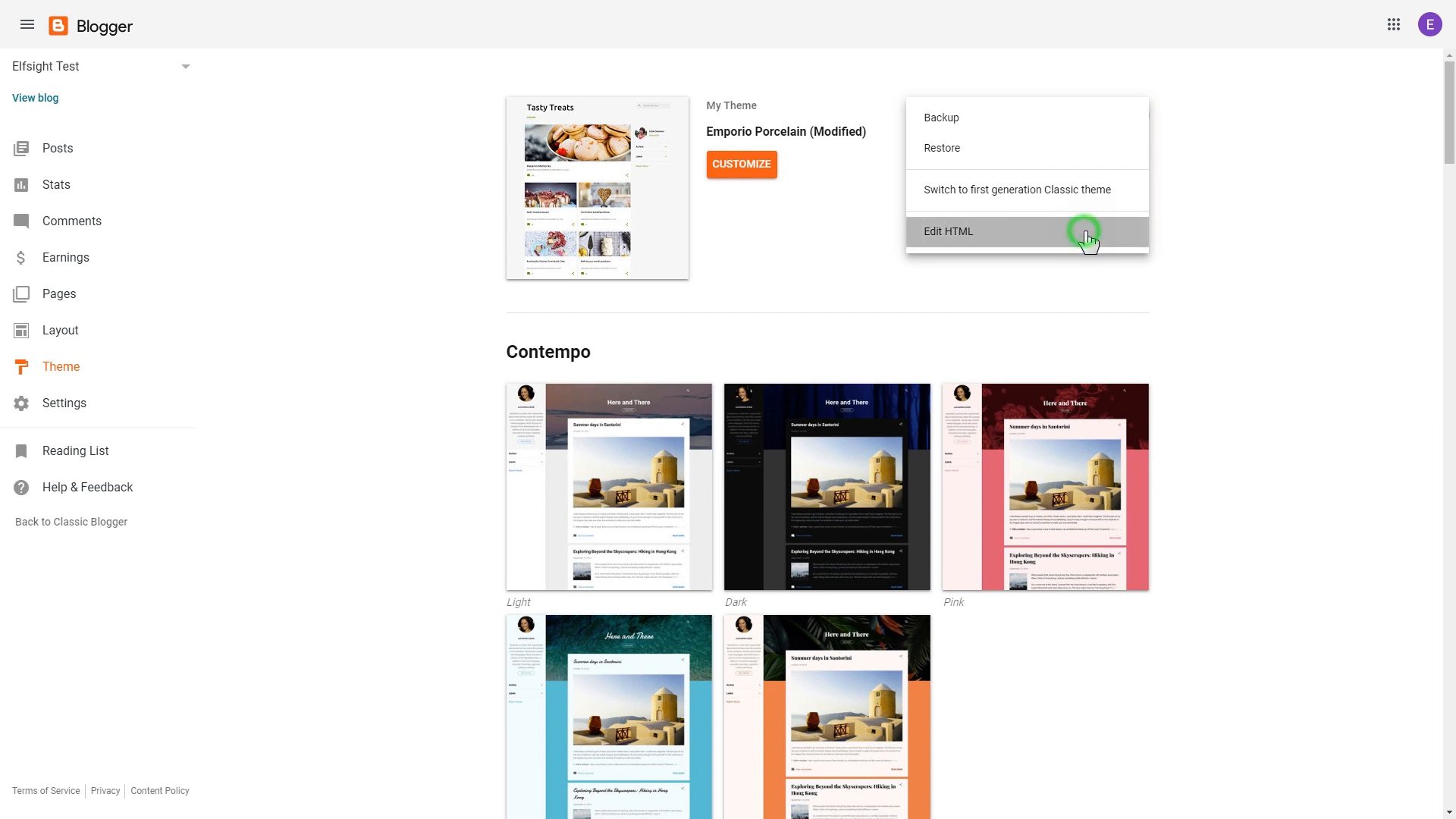
left_click(946, 231)
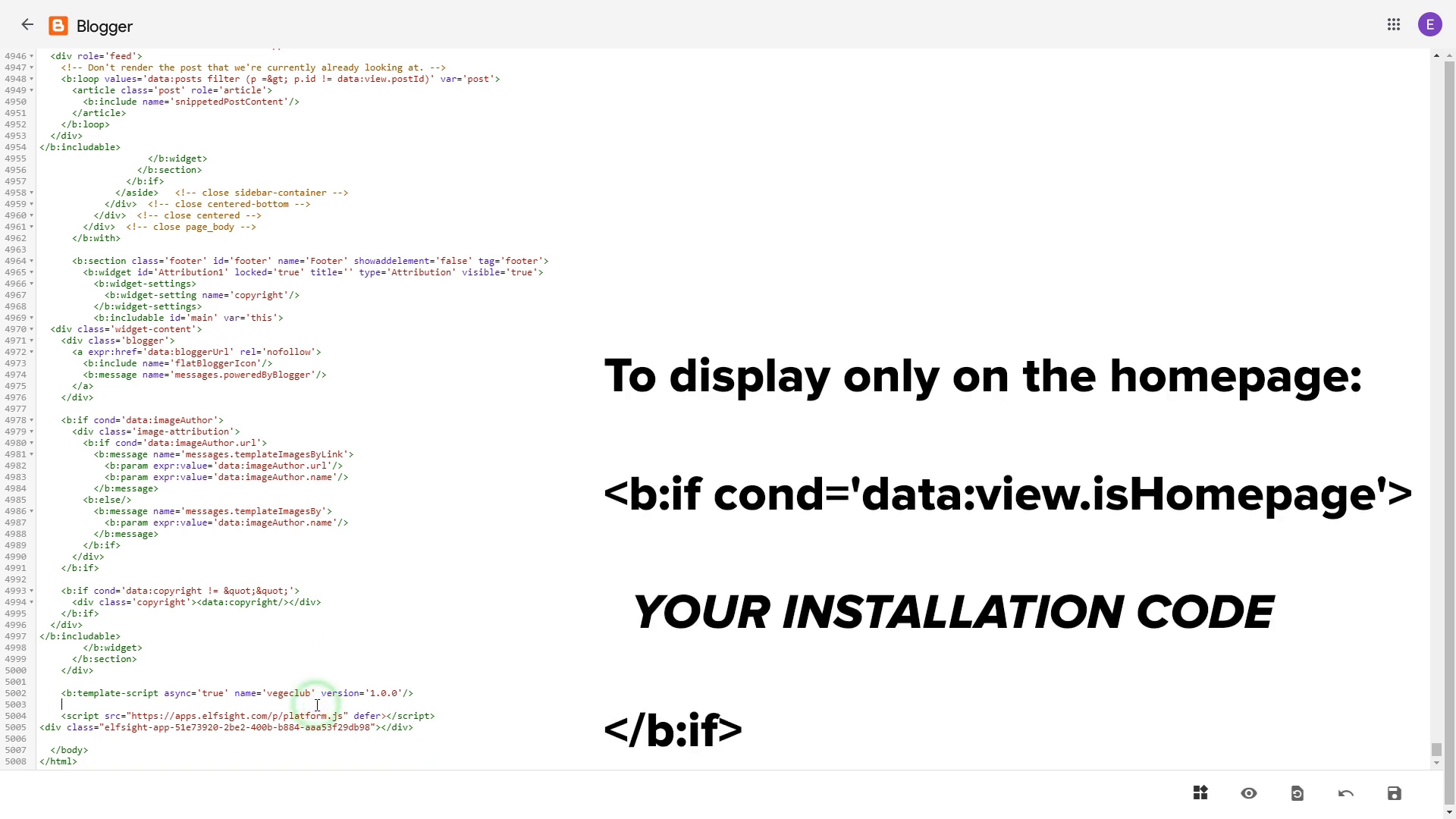
Wrap the code in <b:if cond='data:view.isHomepage'>, save the theme, and view the live timer.
type("<b:if cond='data:view.isHomepage'>")
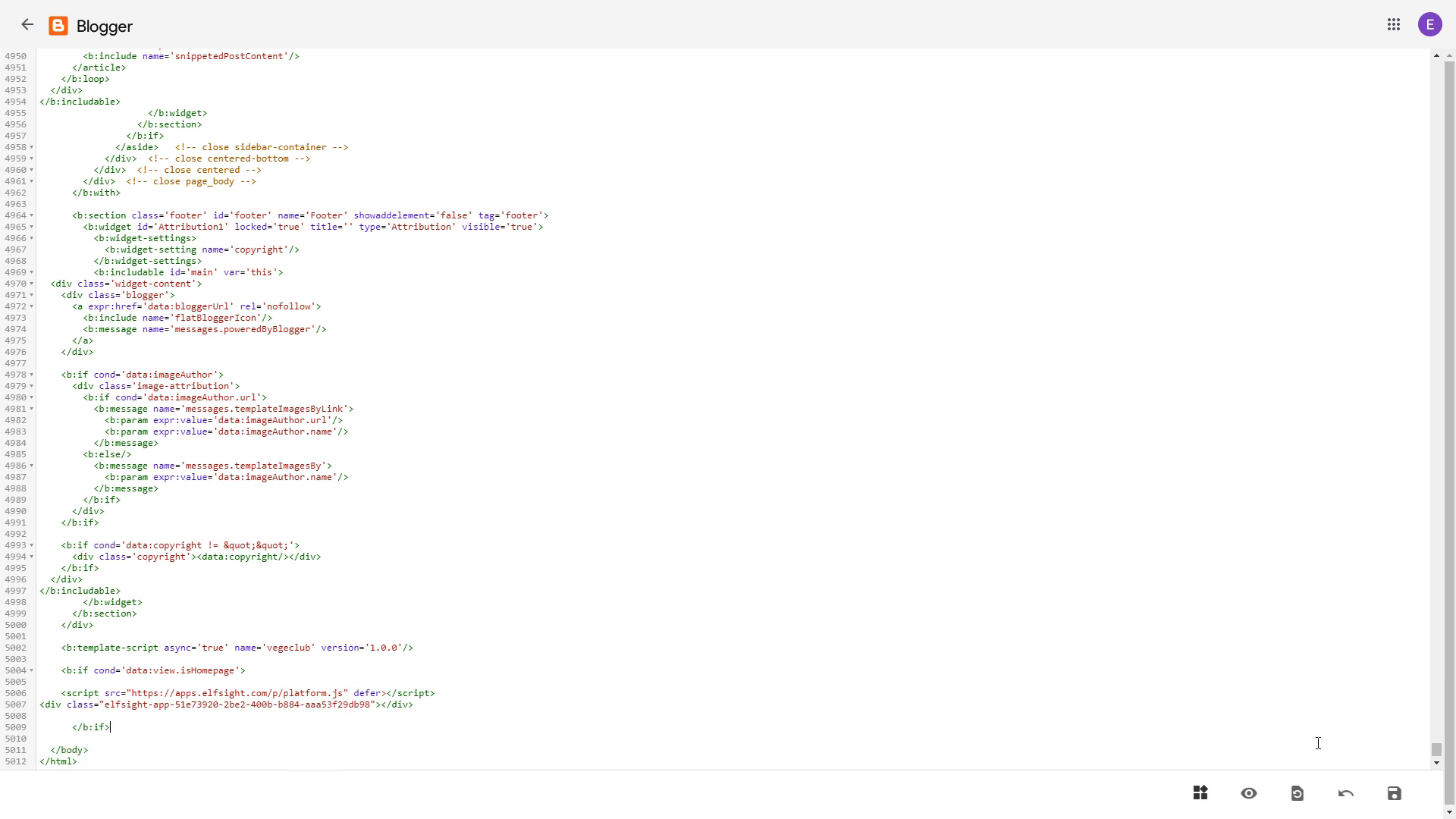
left_click(1393, 794)
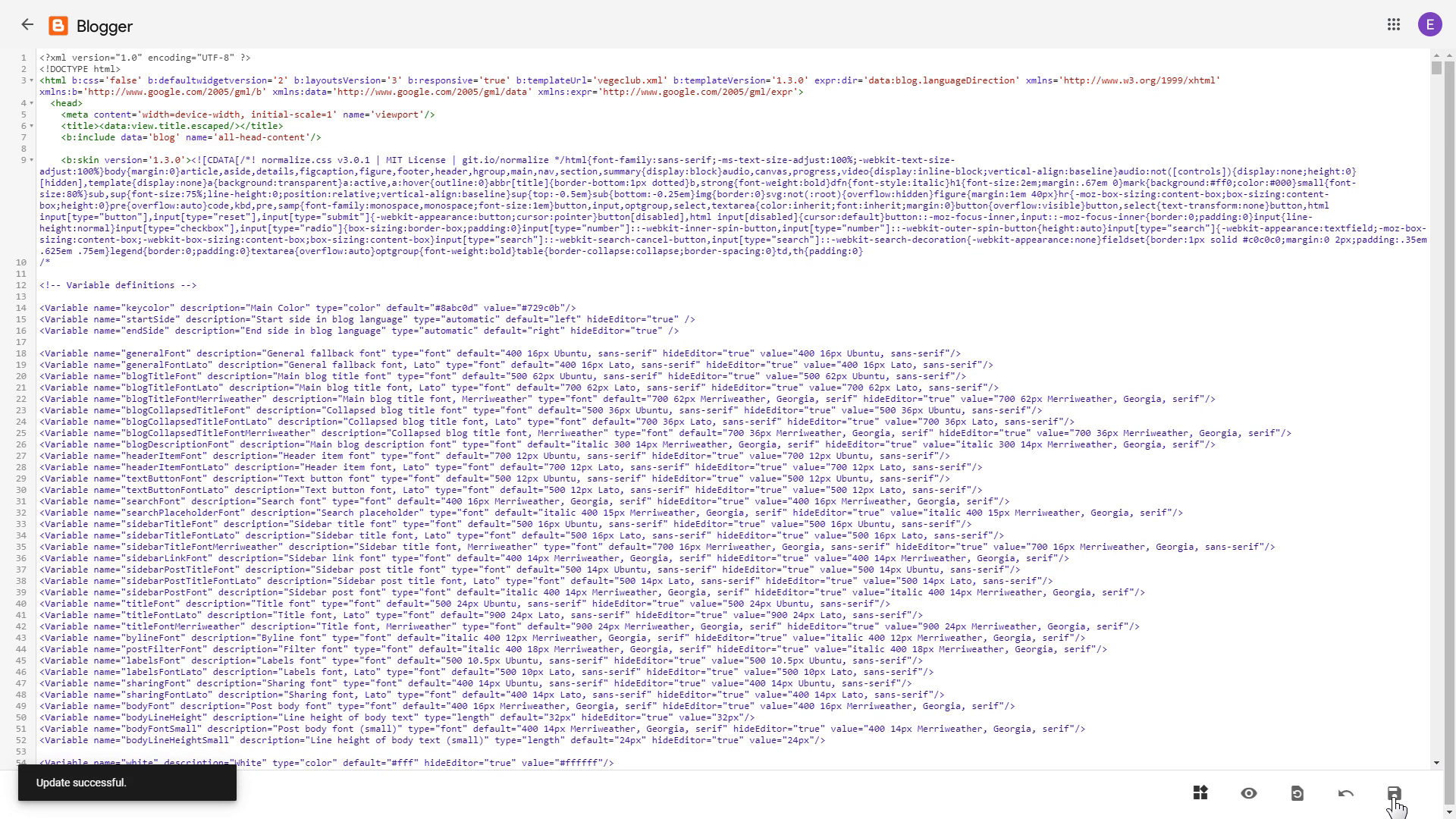
left_click(1249, 792)
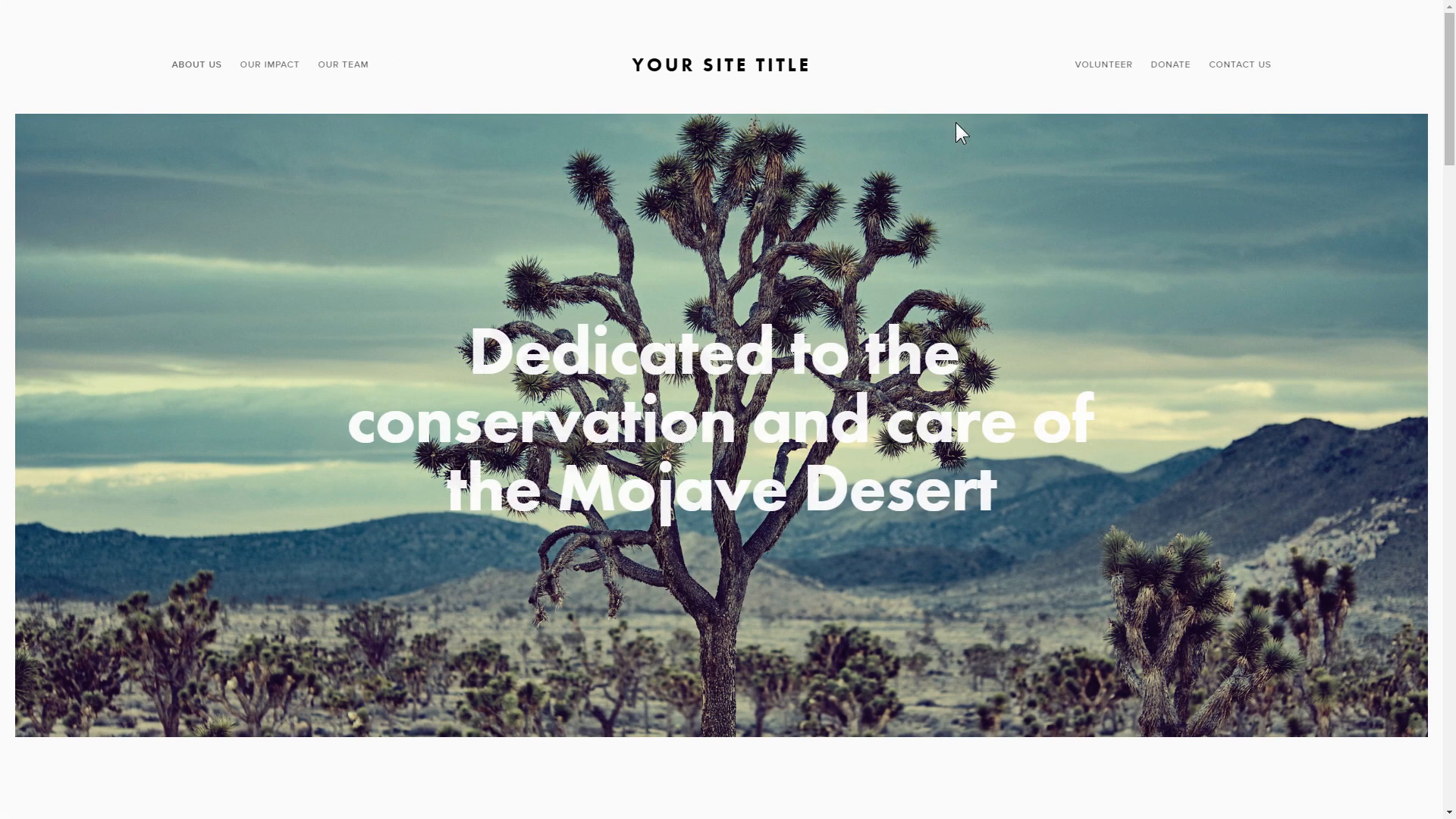
scroll("down", 3)
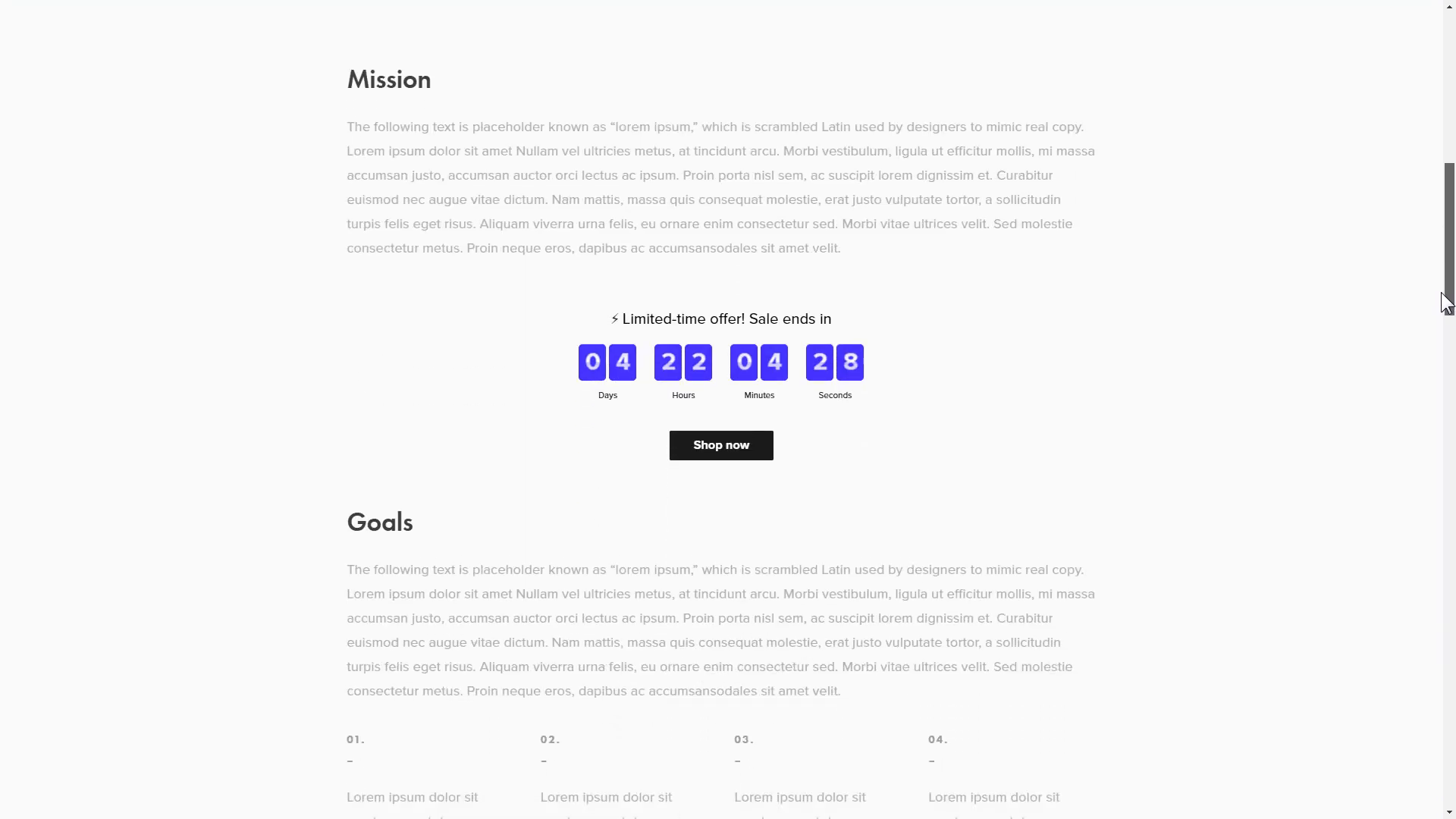